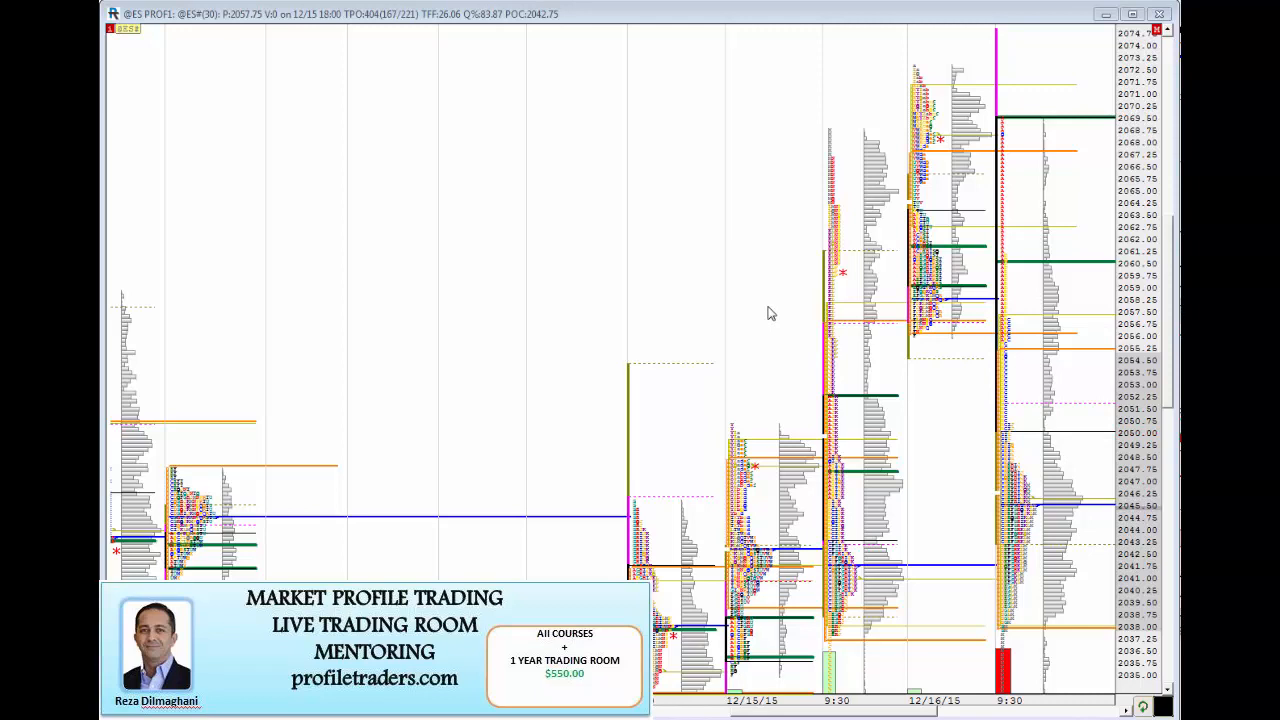
pyautogui.moveTo(856, 284)
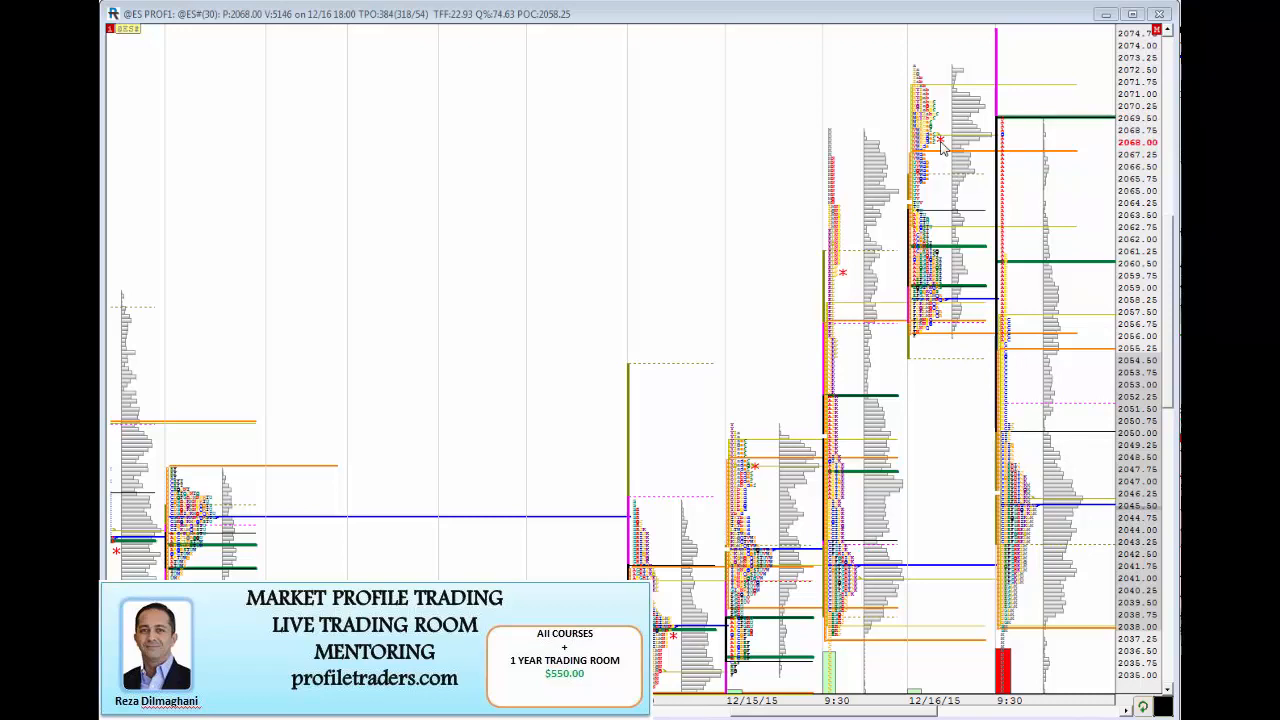
pyautogui.moveTo(952, 148)
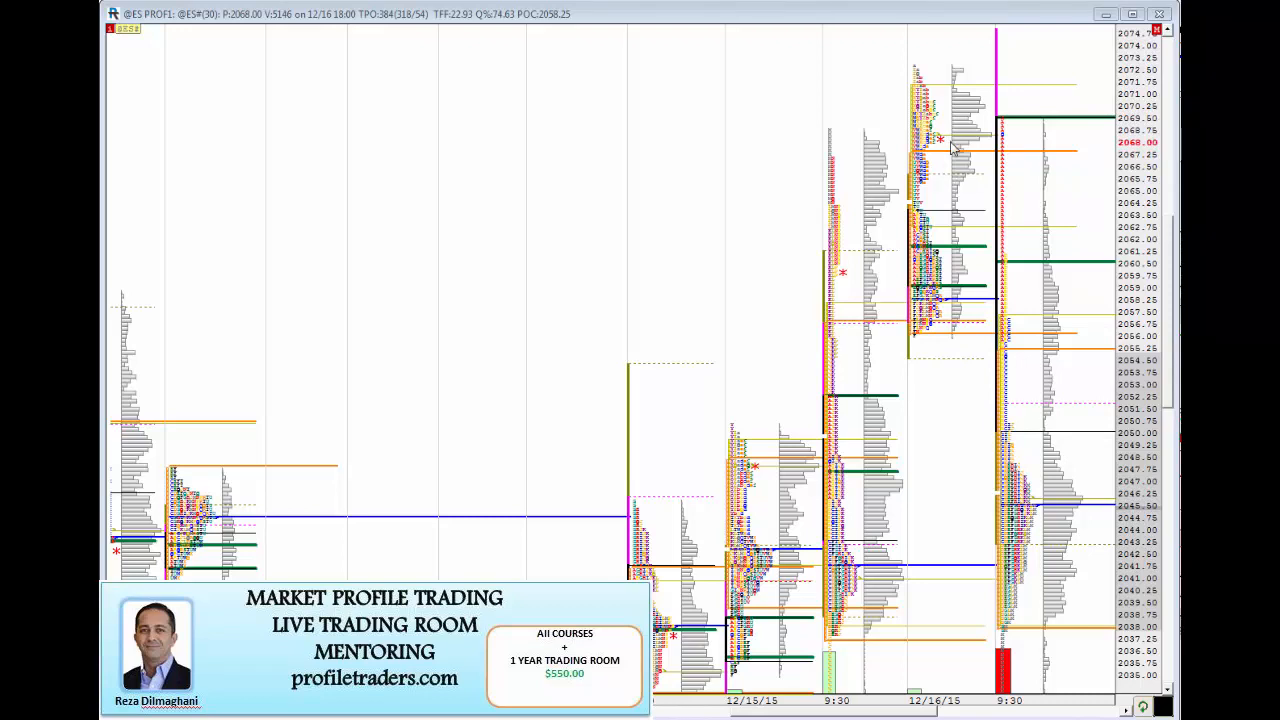
pyautogui.moveTo(1004, 128)
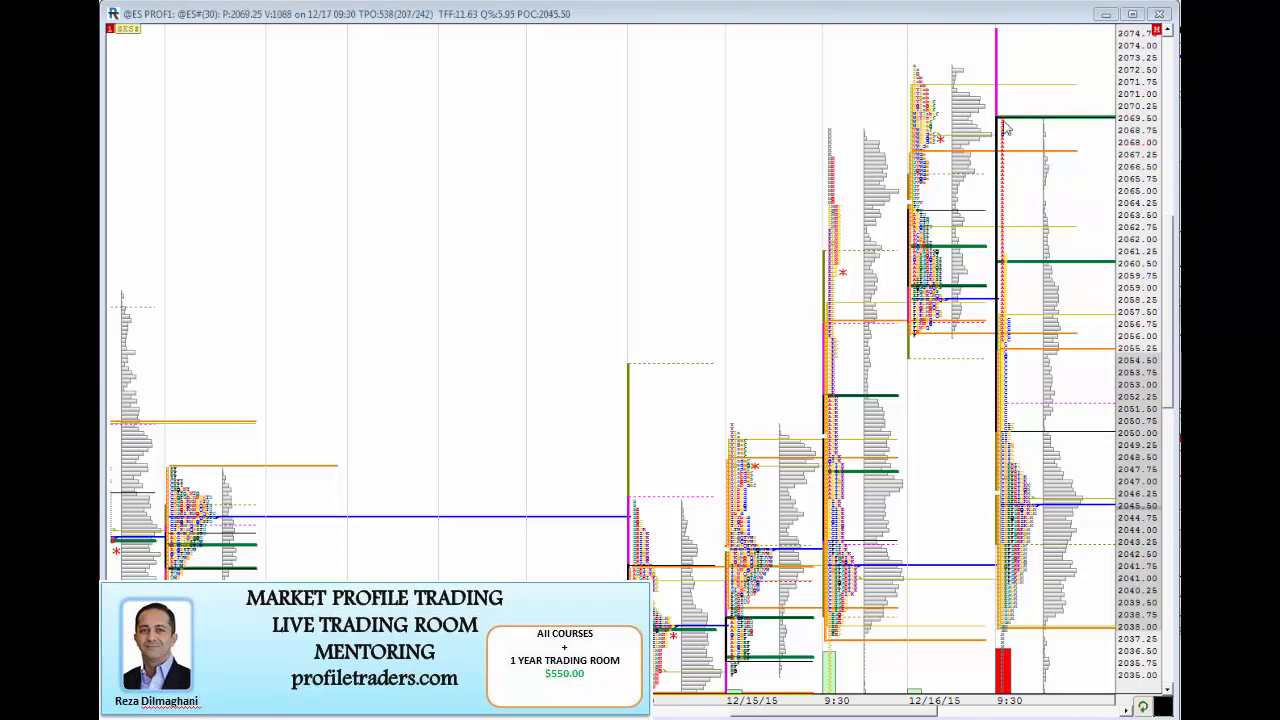
pyautogui.moveTo(1104, 268)
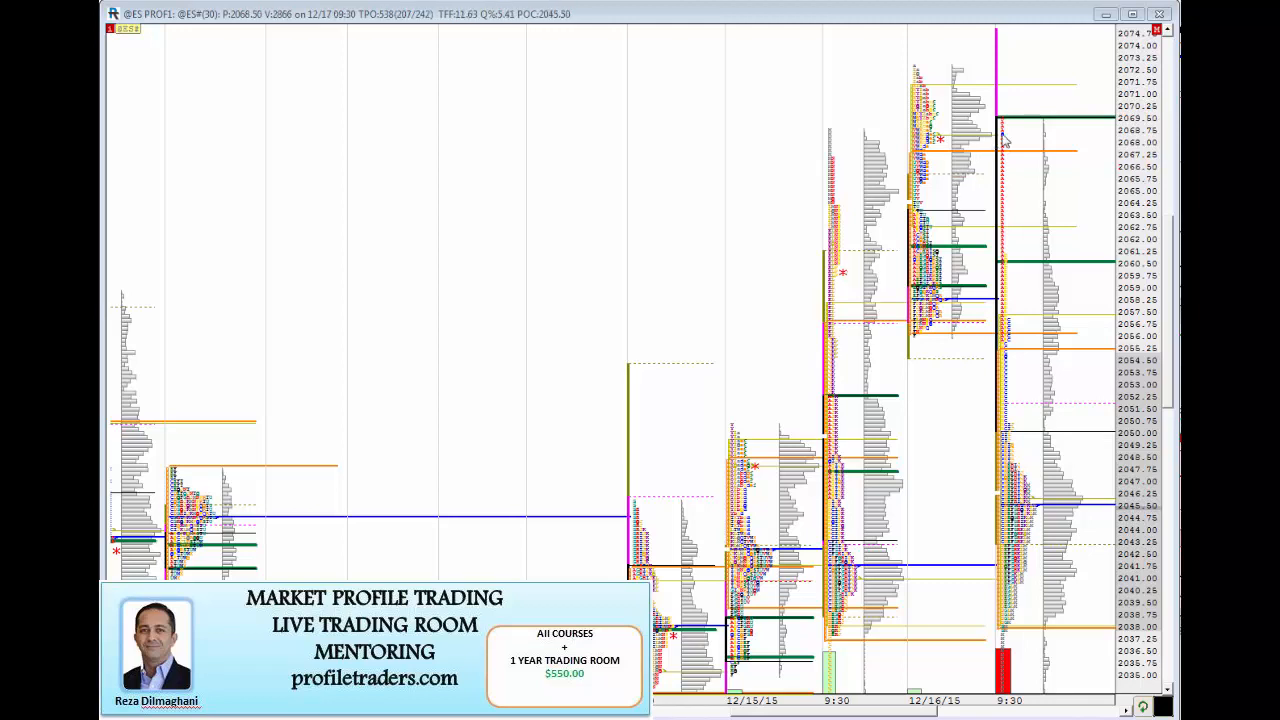
pyautogui.moveTo(1008, 344)
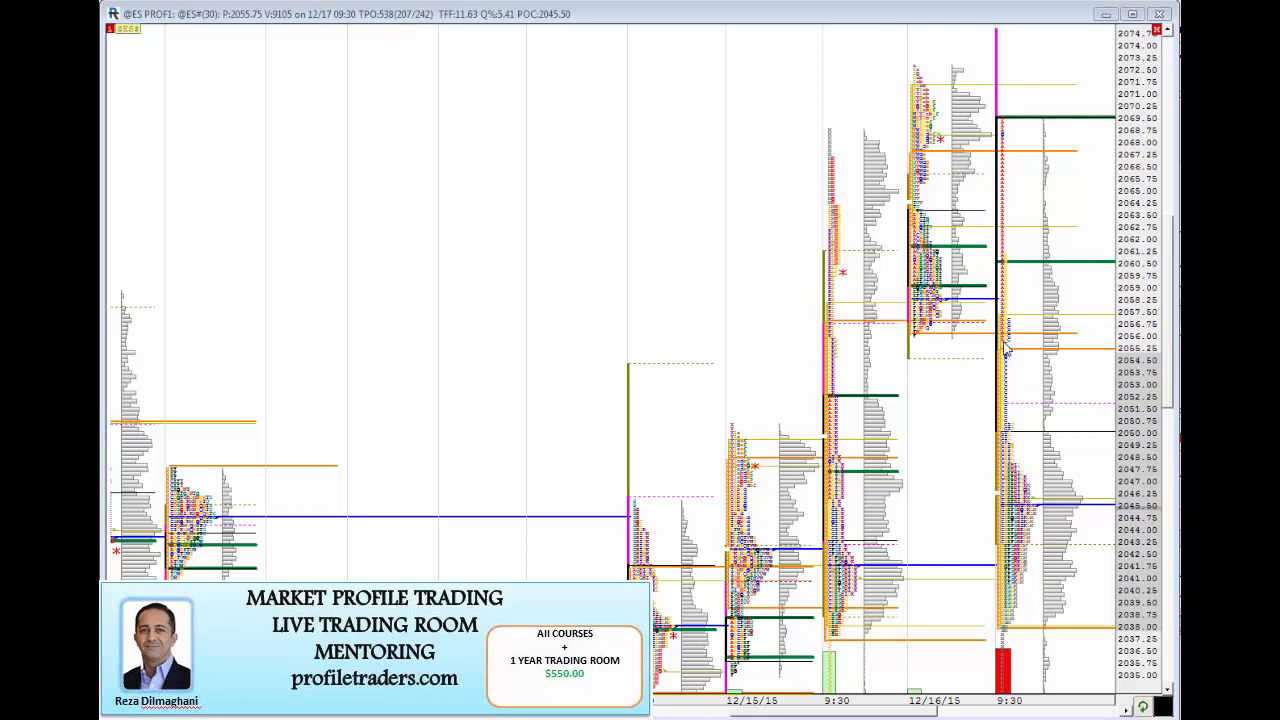
pyautogui.moveTo(998, 180)
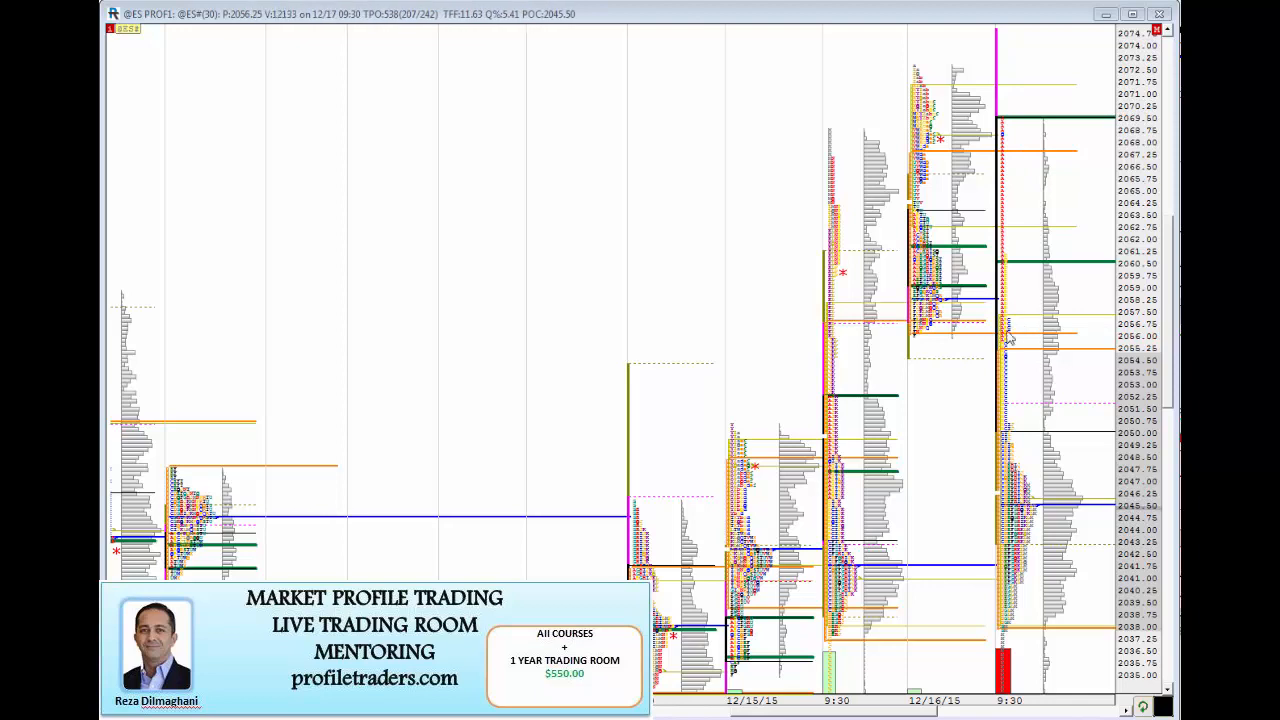
pyautogui.moveTo(1008, 164)
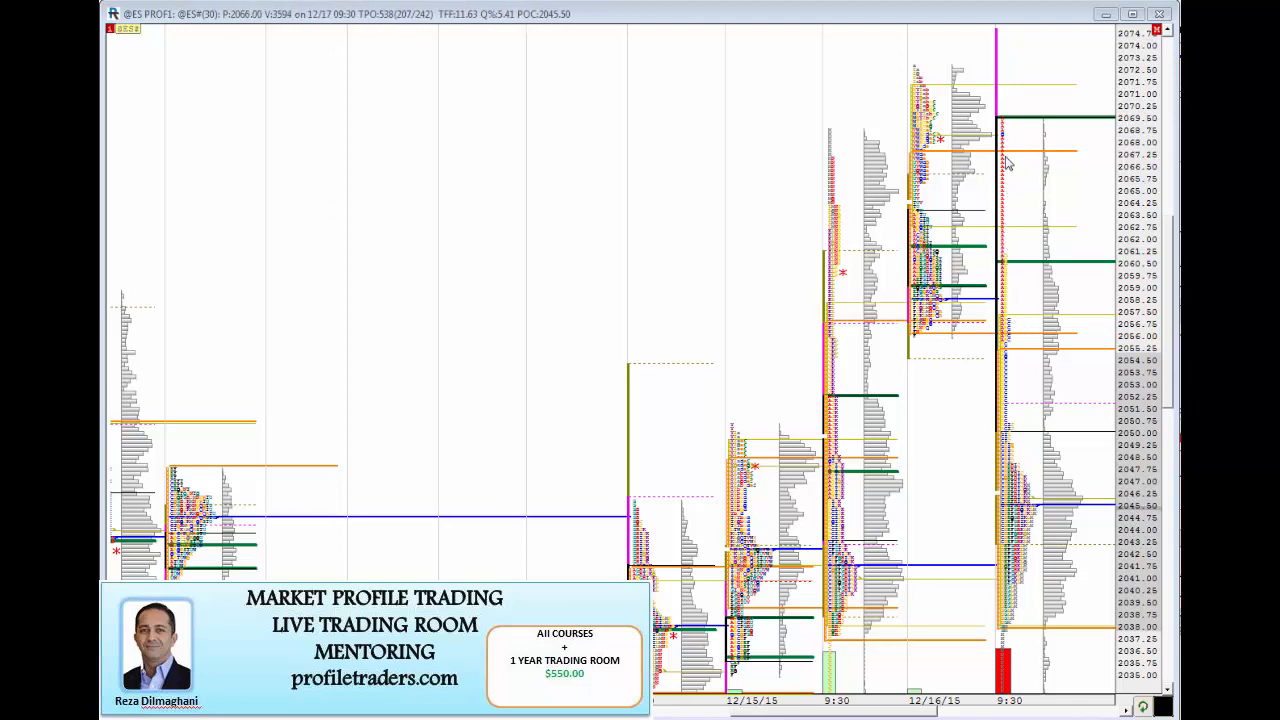
pyautogui.moveTo(1000, 190)
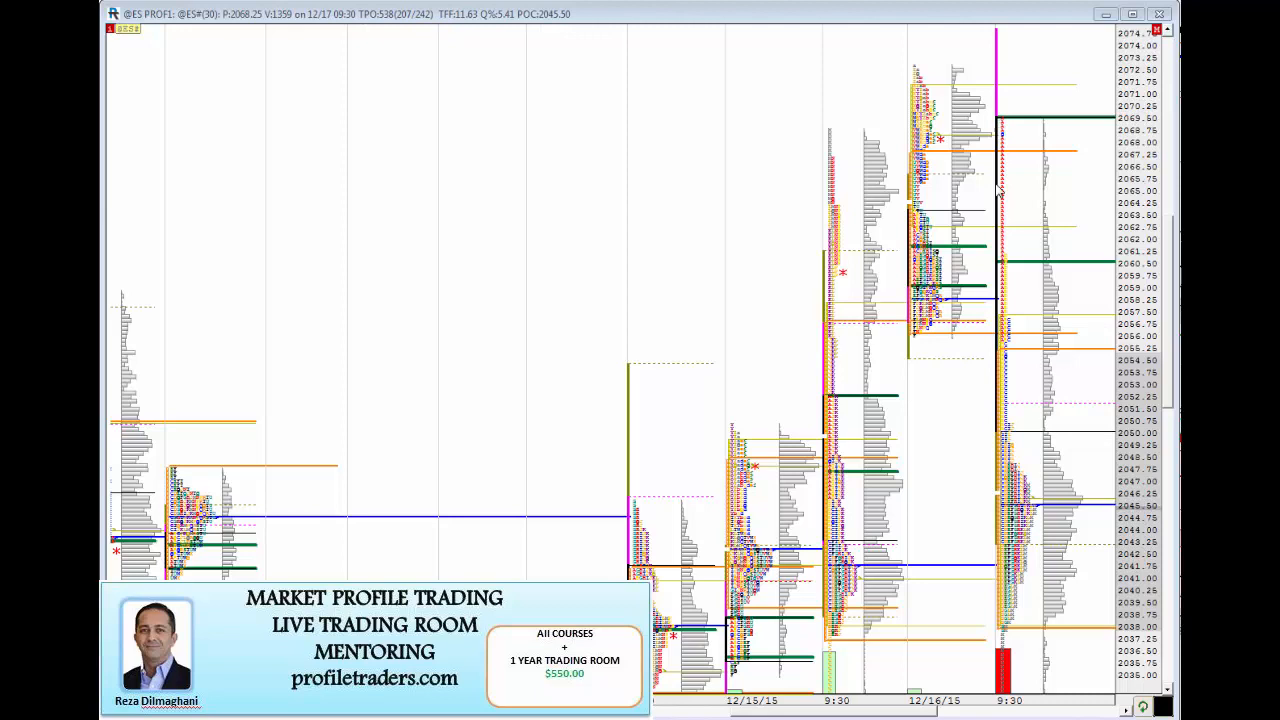
pyautogui.moveTo(1008, 264)
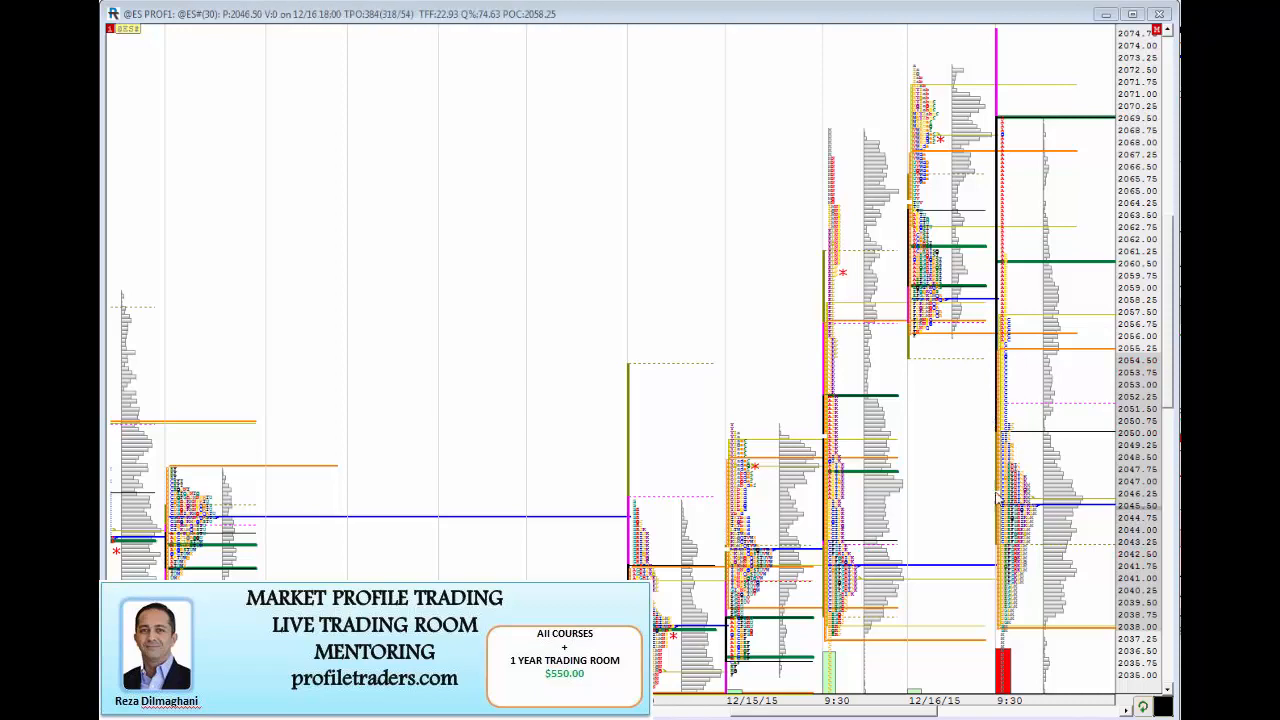
pyautogui.moveTo(940, 488)
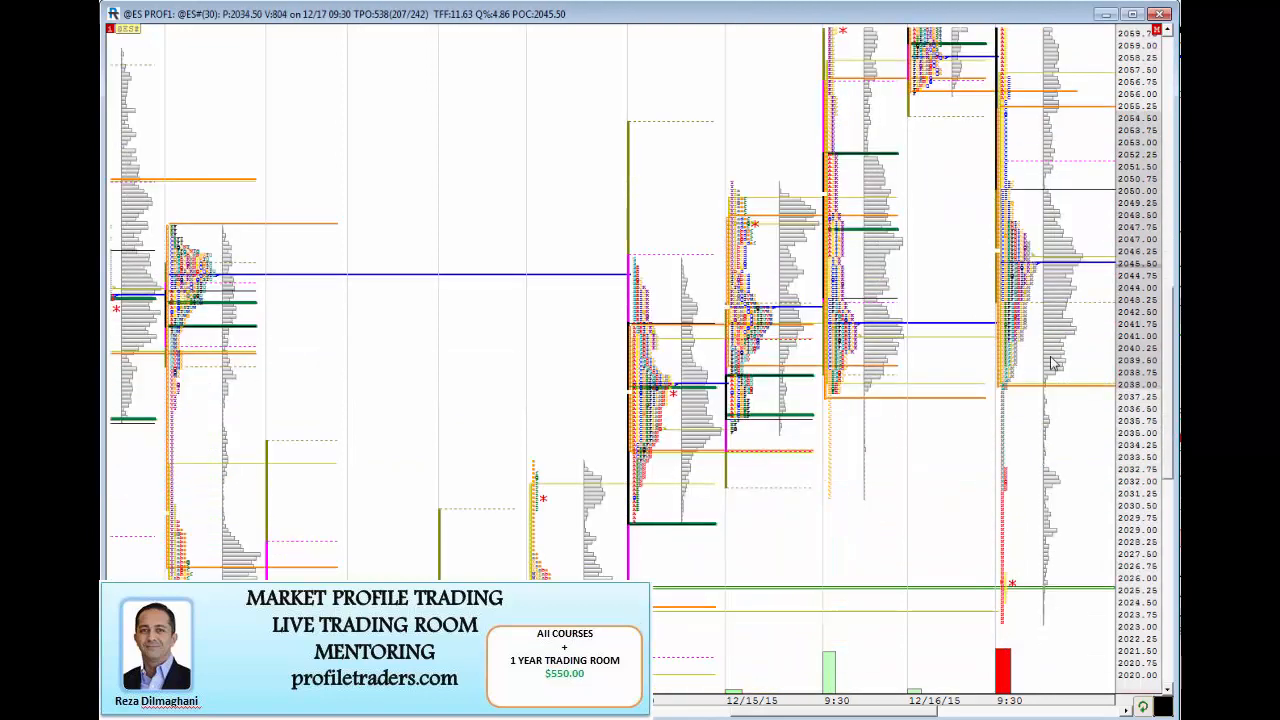
pyautogui.moveTo(1032, 192)
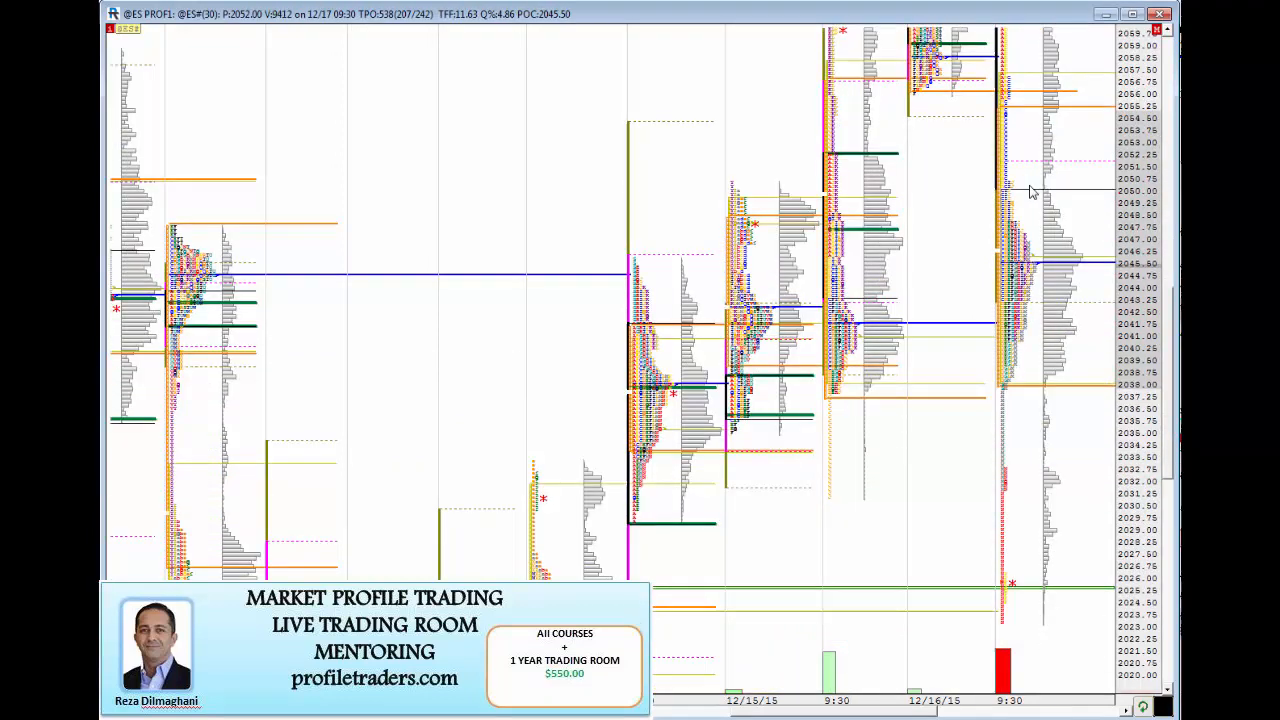
pyautogui.moveTo(1020, 332)
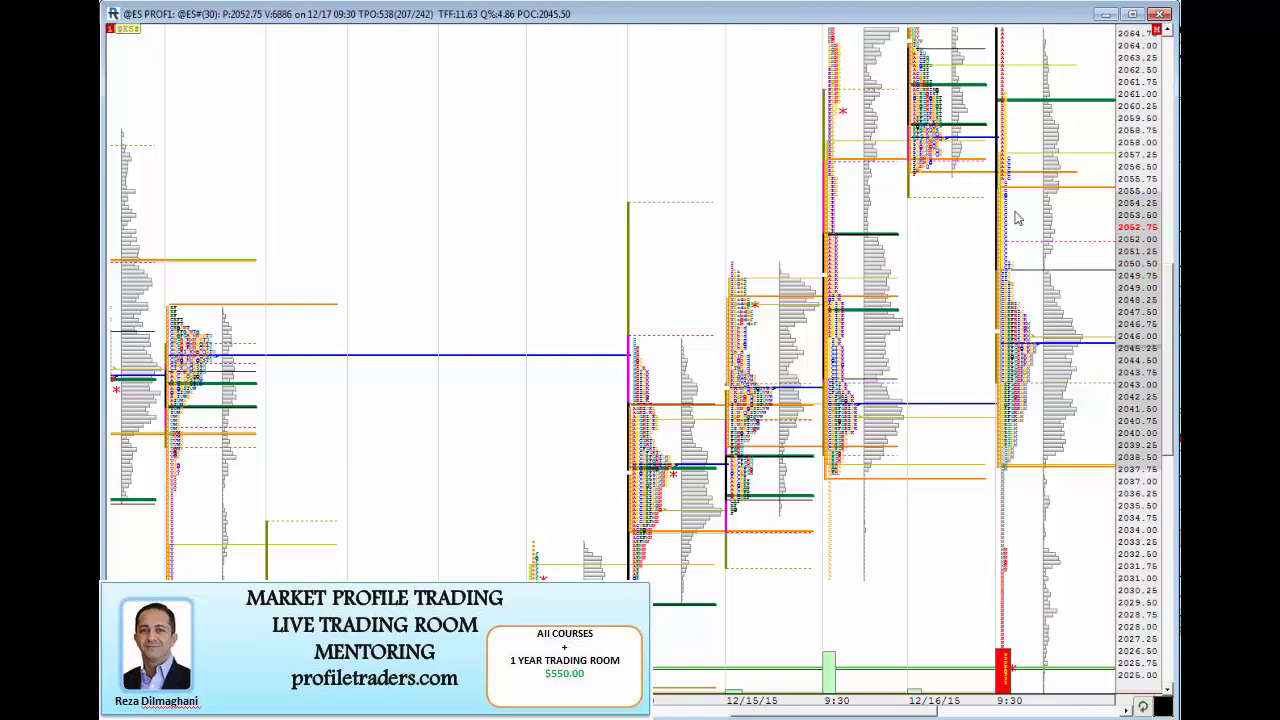
pyautogui.moveTo(1056, 302)
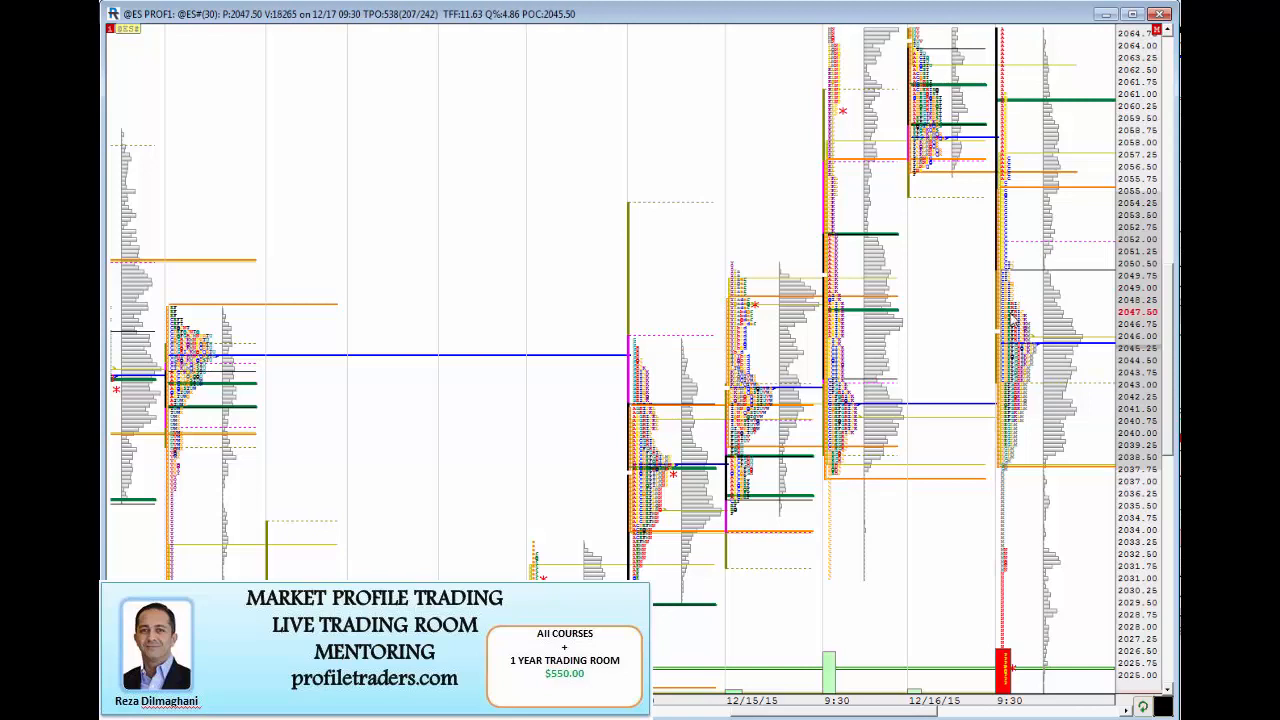
pyautogui.moveTo(1032, 404)
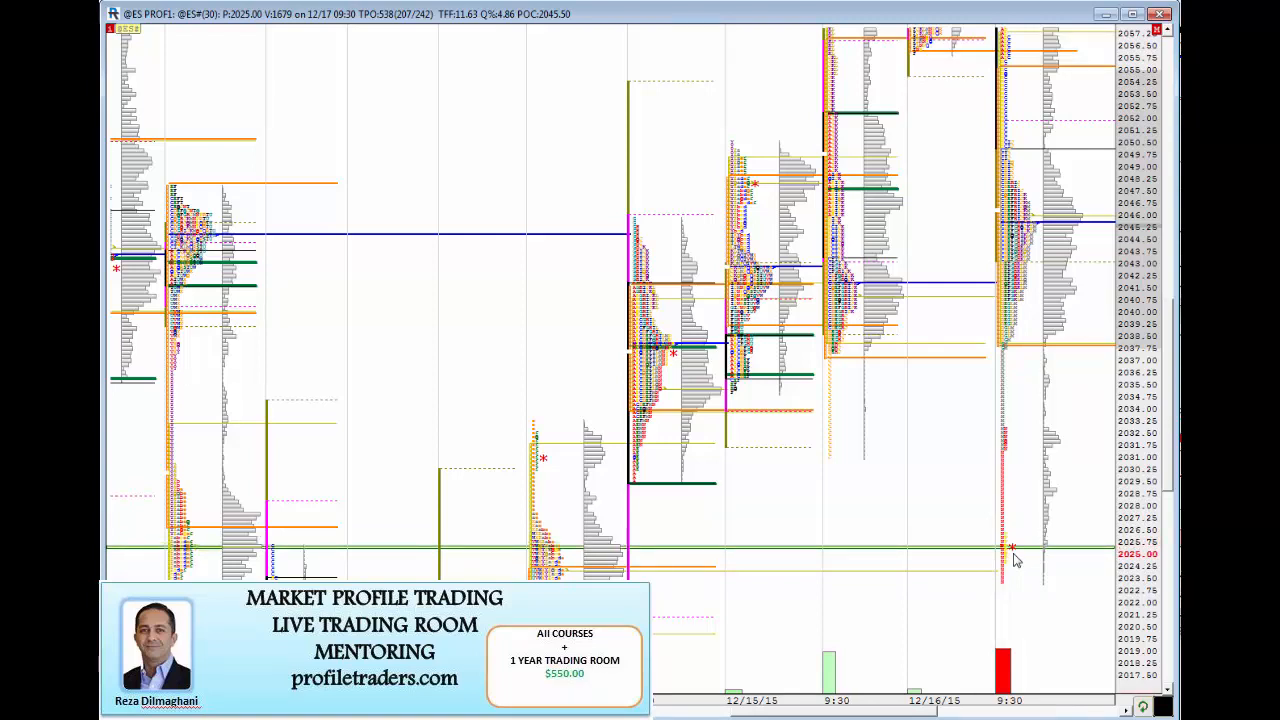
pyautogui.moveTo(1040, 244)
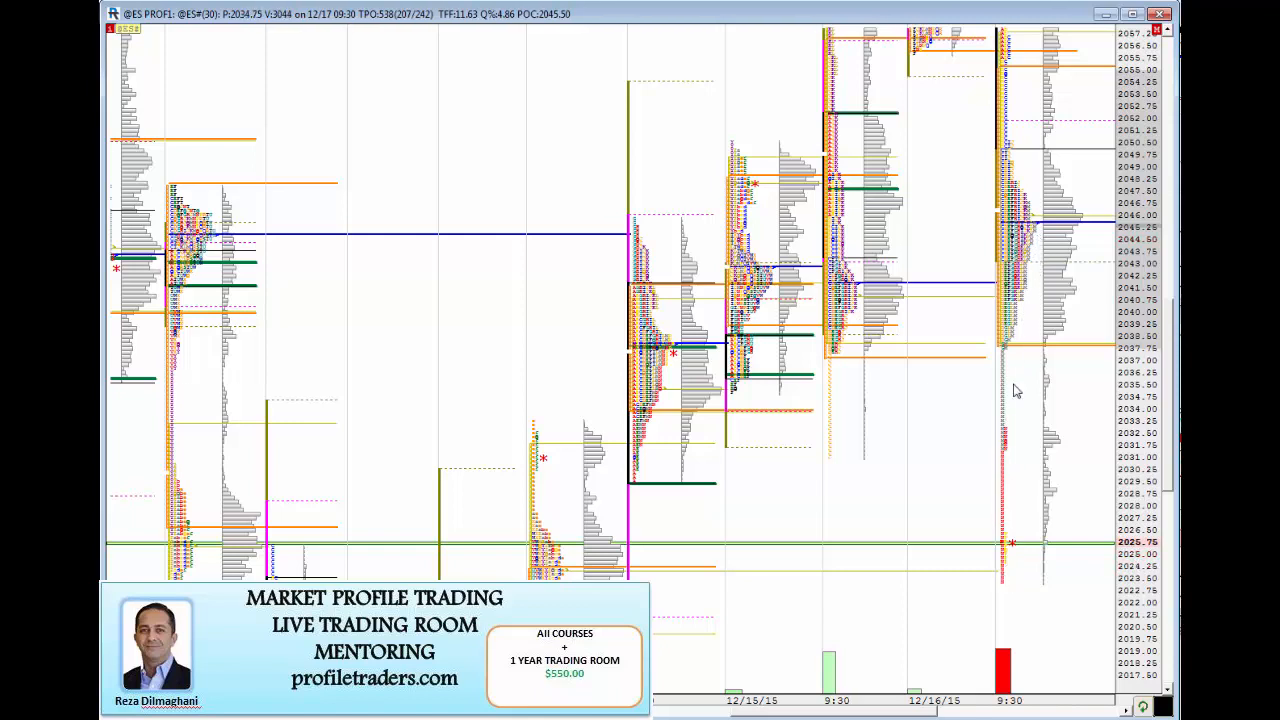
pyautogui.moveTo(1002, 572)
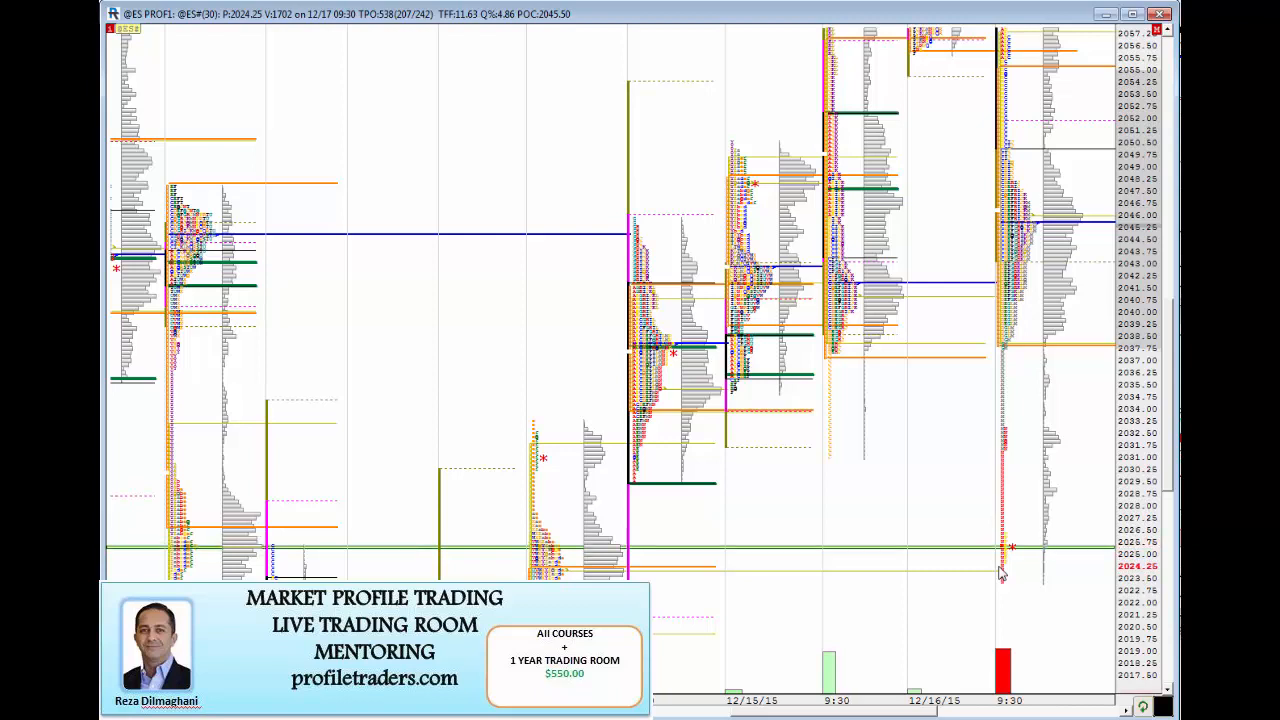
pyautogui.moveTo(1032, 296)
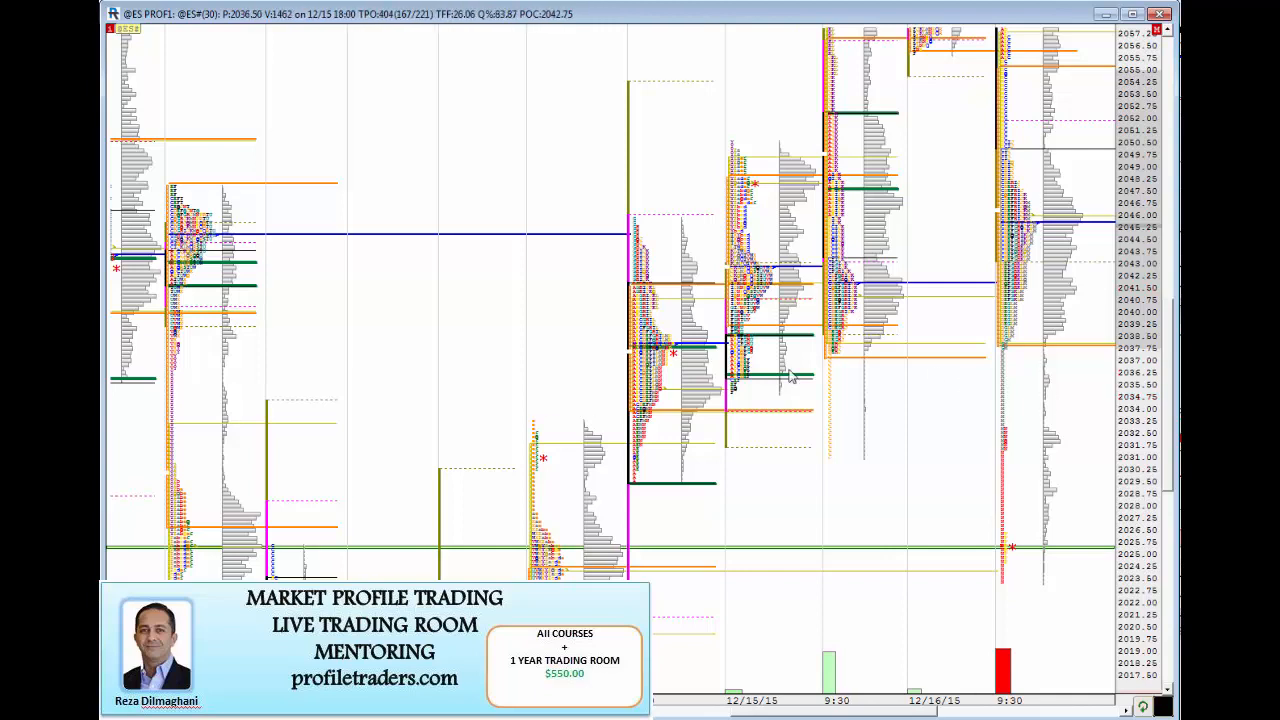
pyautogui.moveTo(1004, 500)
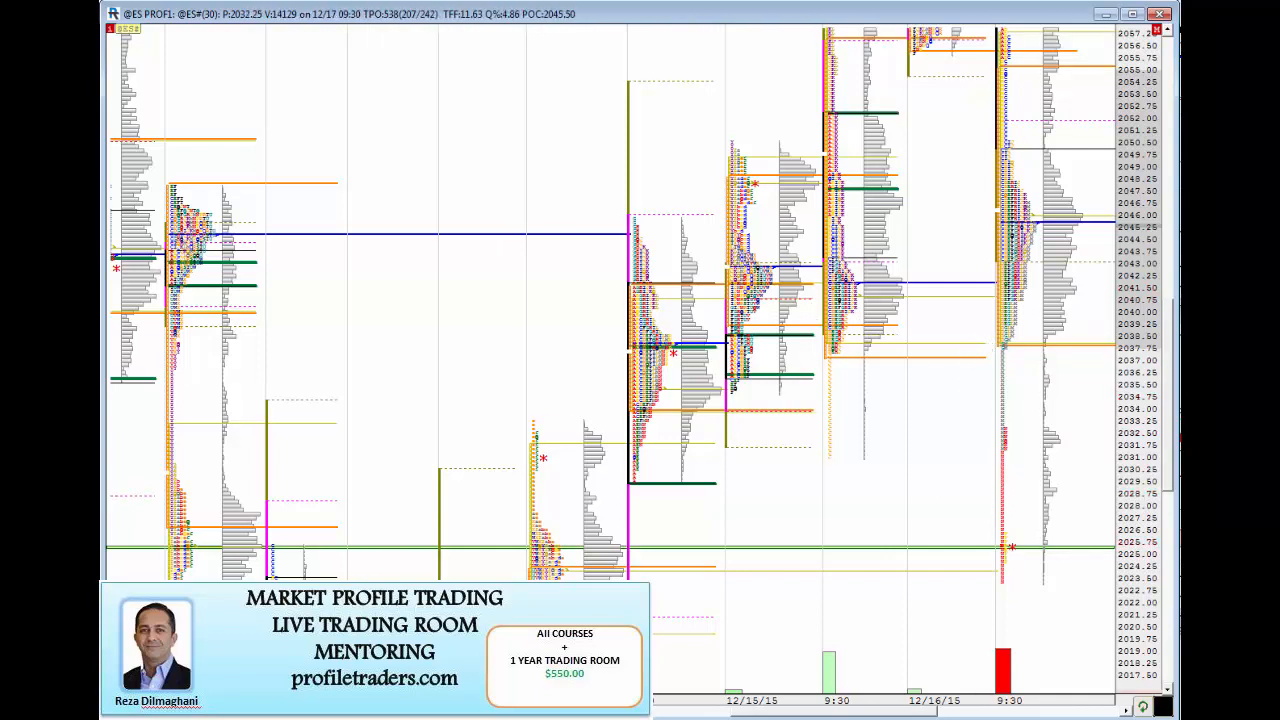
pyautogui.moveTo(1136, 350)
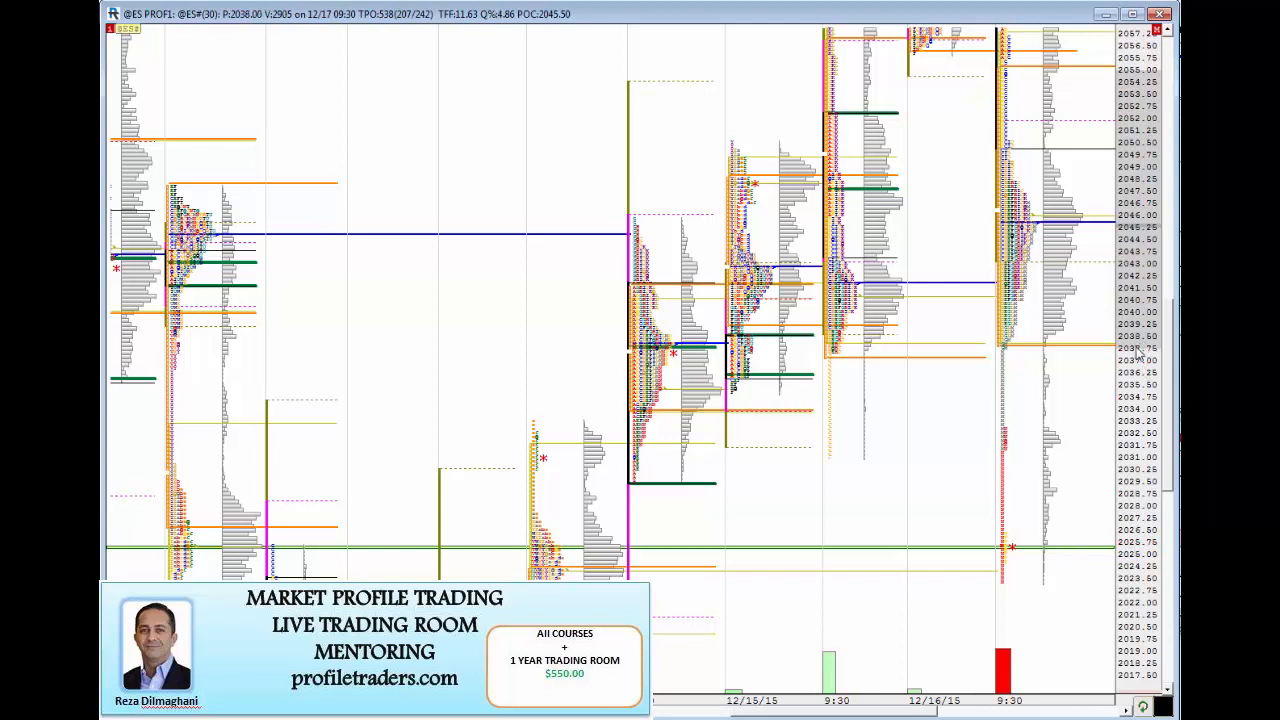
pyautogui.moveTo(1140, 344)
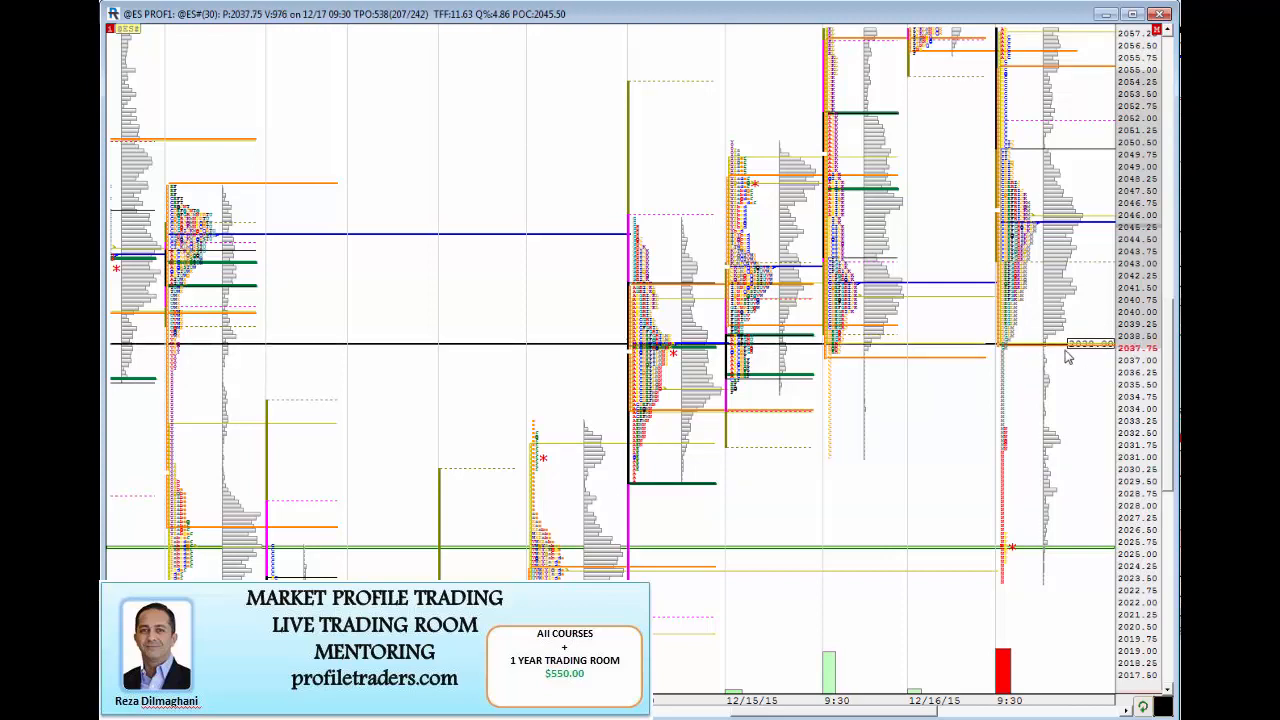
pyautogui.moveTo(1052, 520)
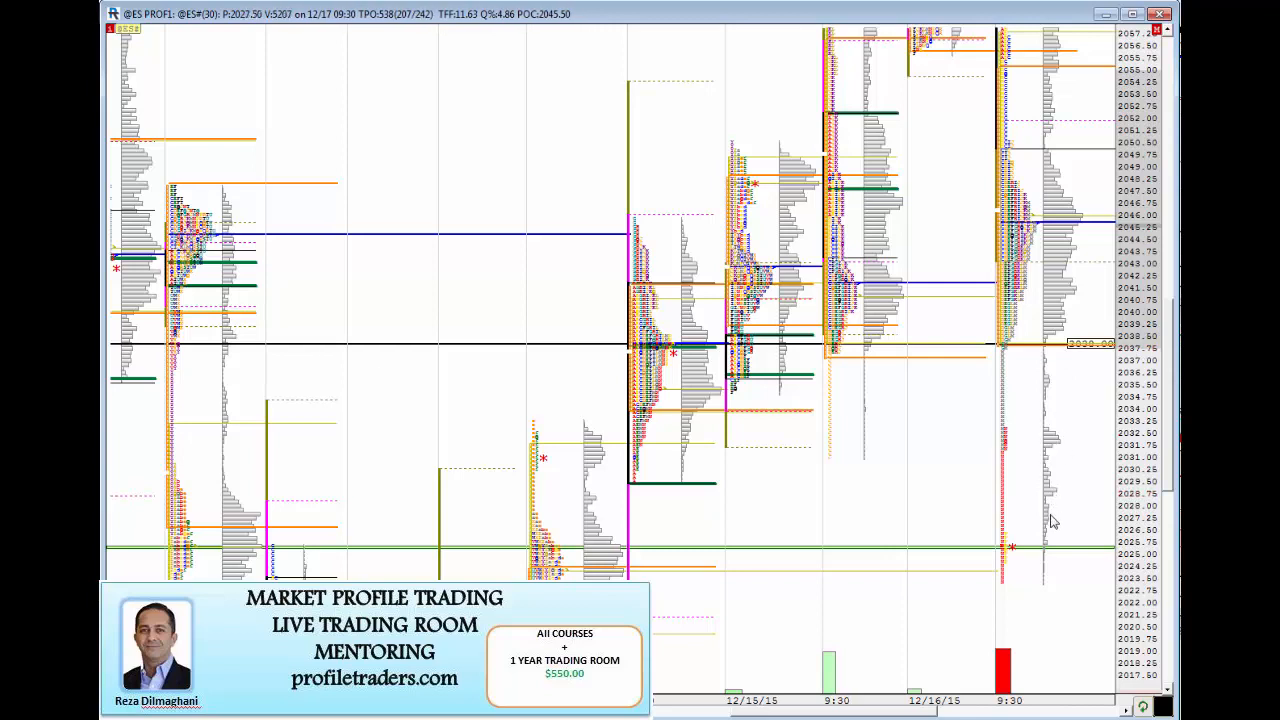
pyautogui.moveTo(1064, 444)
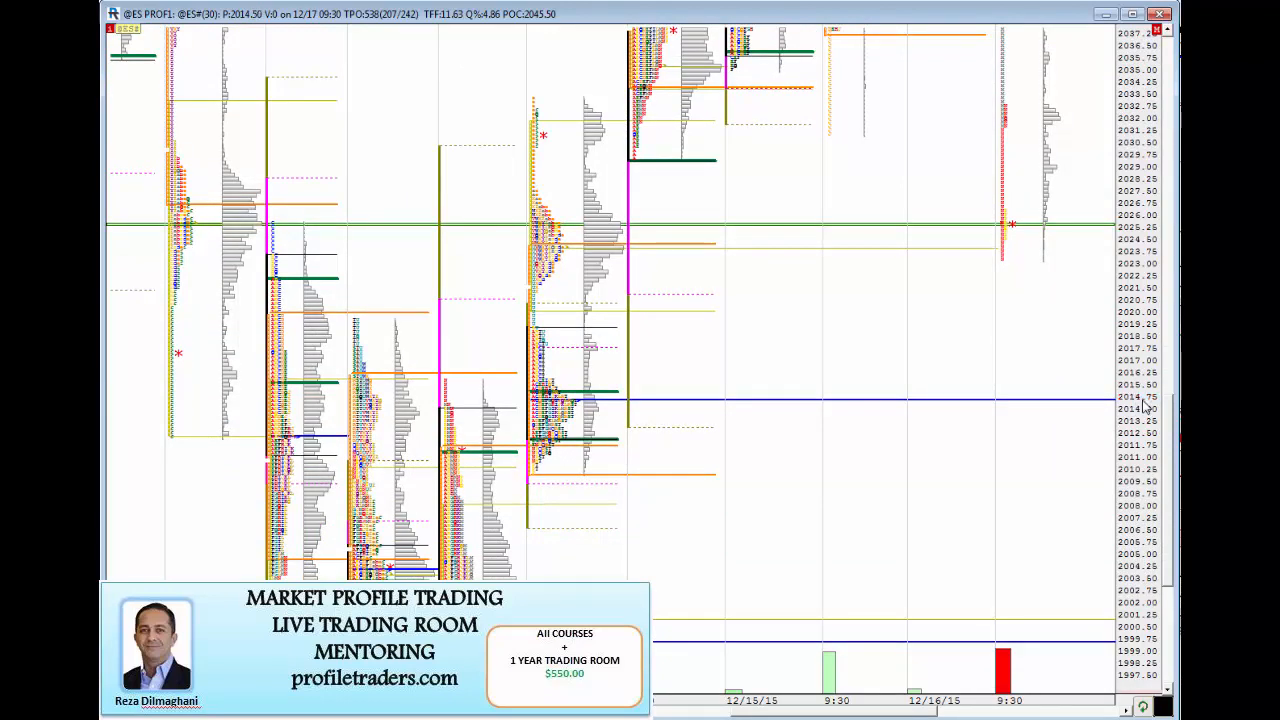
pyautogui.moveTo(1136, 648)
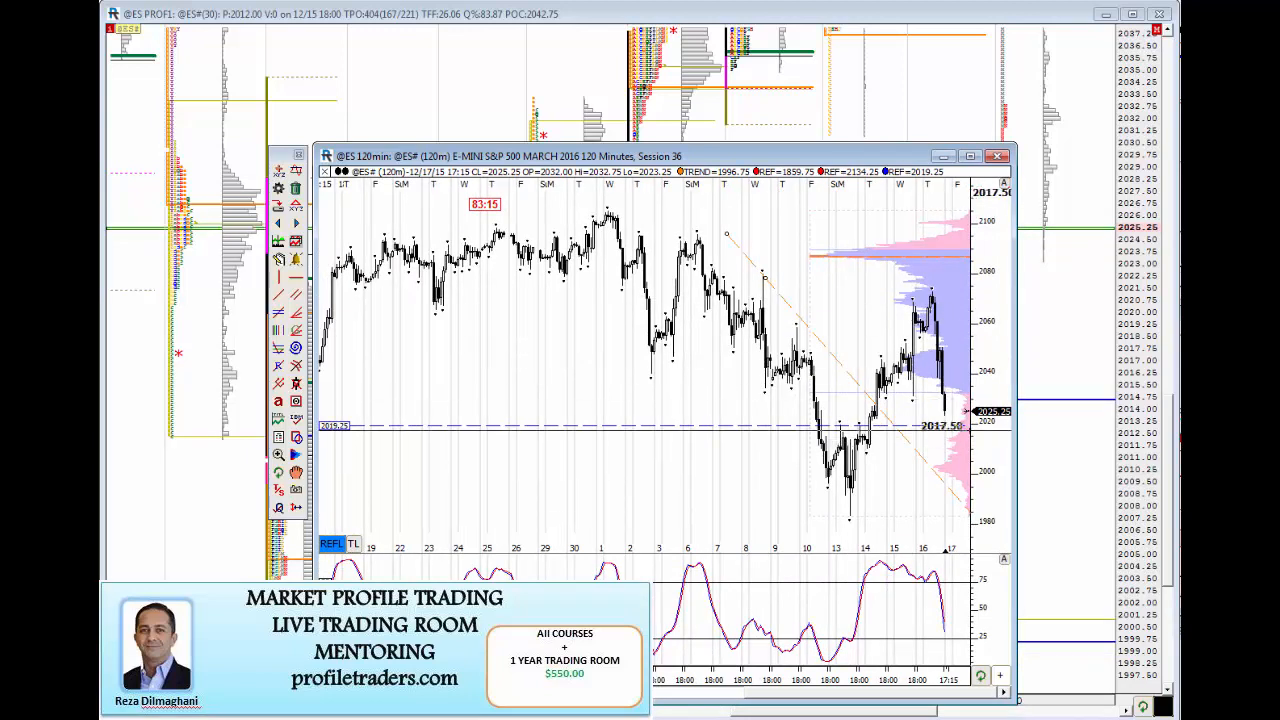
pyautogui.moveTo(896, 468)
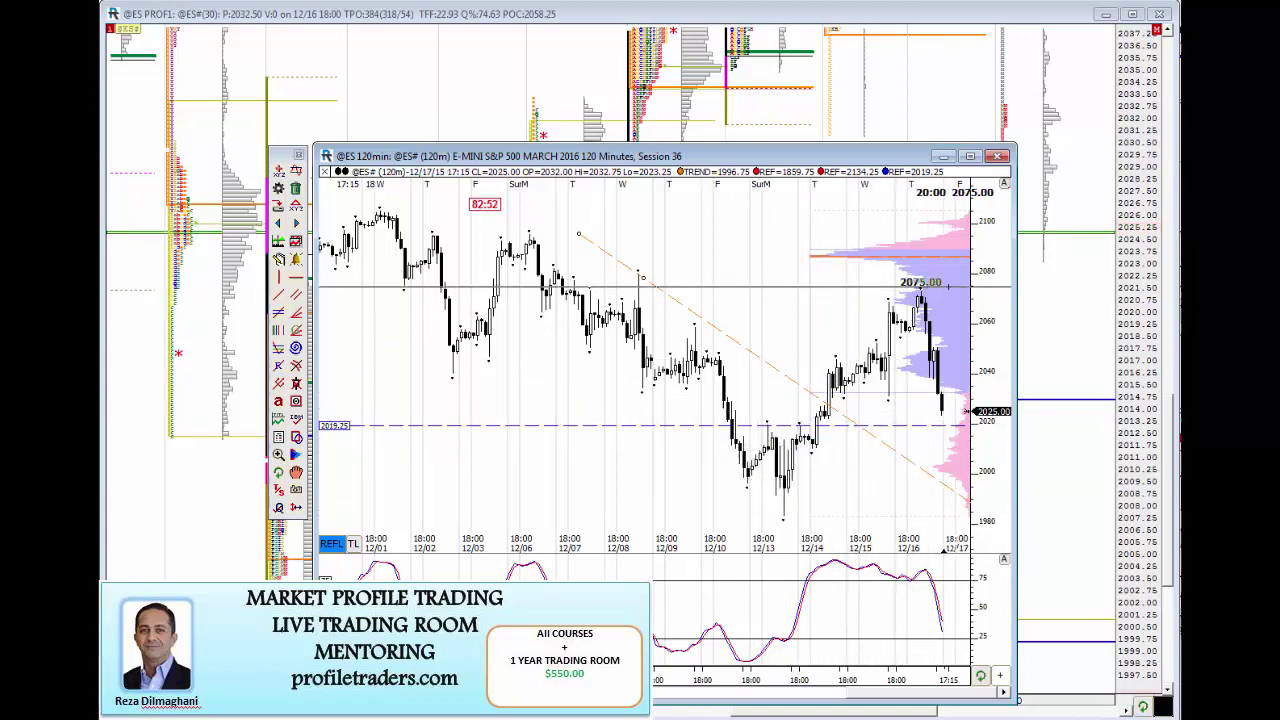
pyautogui.moveTo(900, 296)
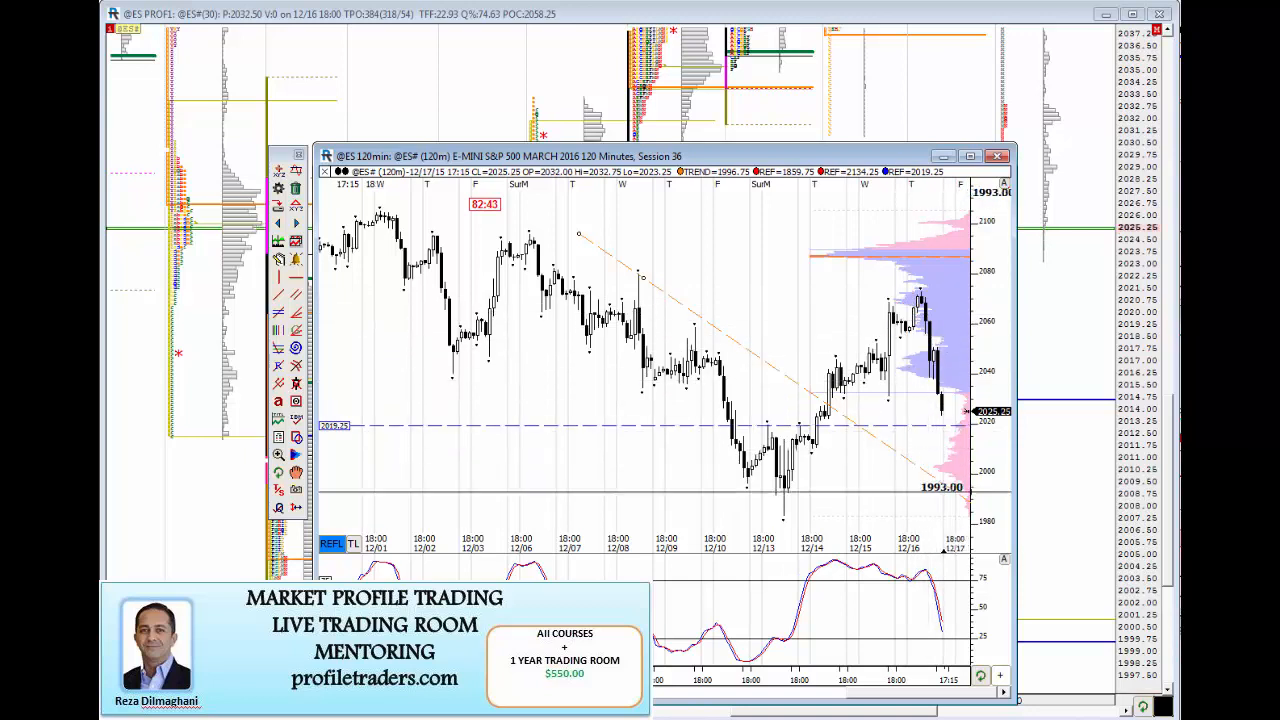
pyautogui.click(996, 156)
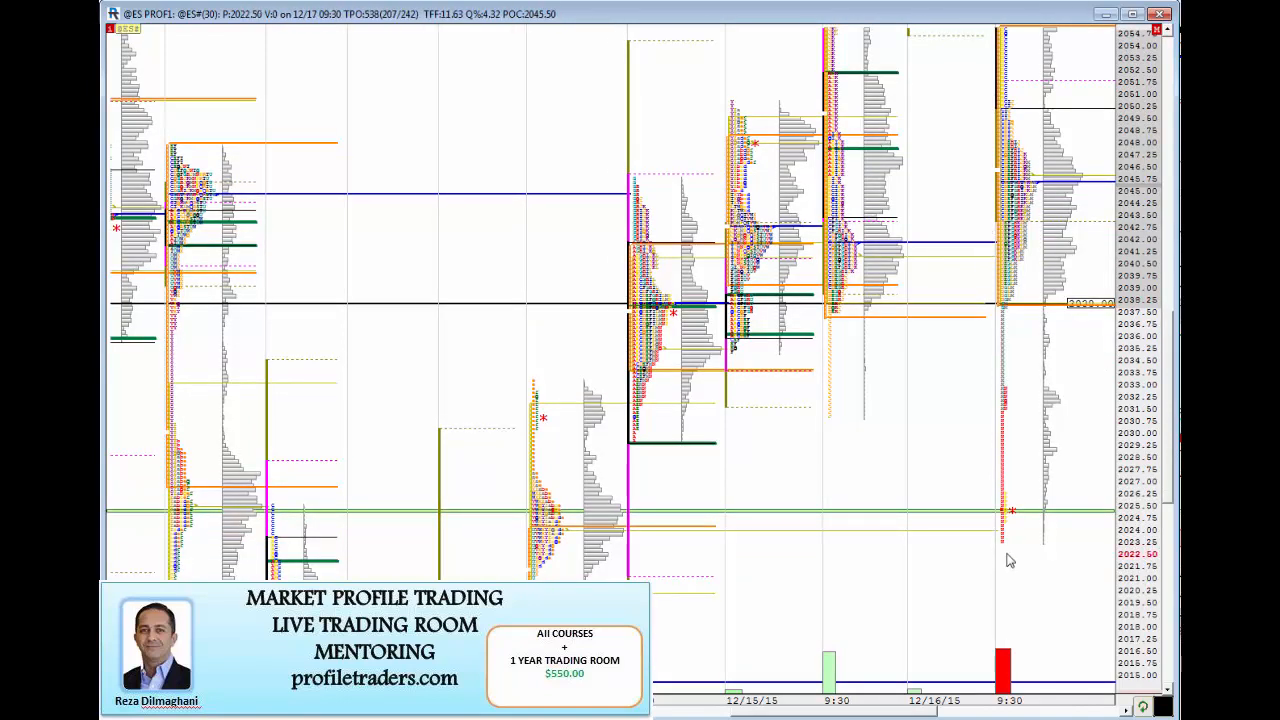
# Scroll the ES profile chart up to the 2022-2062 range around the 2050 resistance level
pyautogui.scroll(-3)
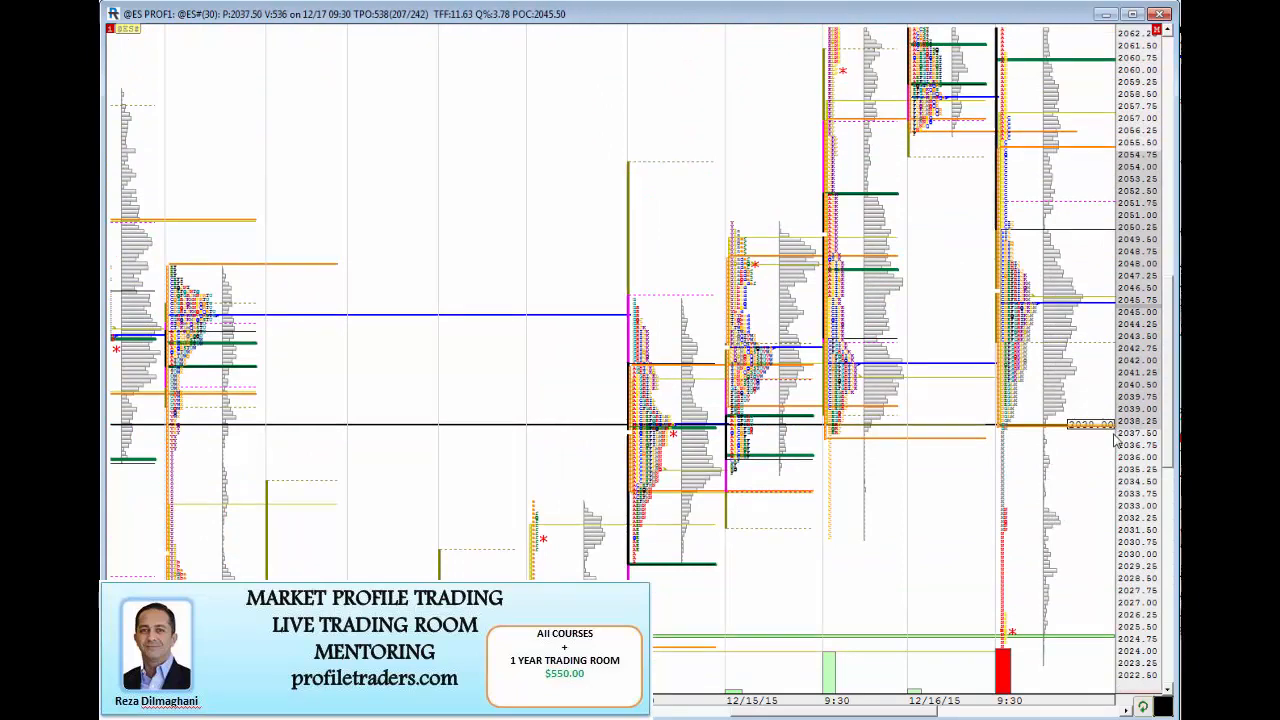
pyautogui.moveTo(1076, 436)
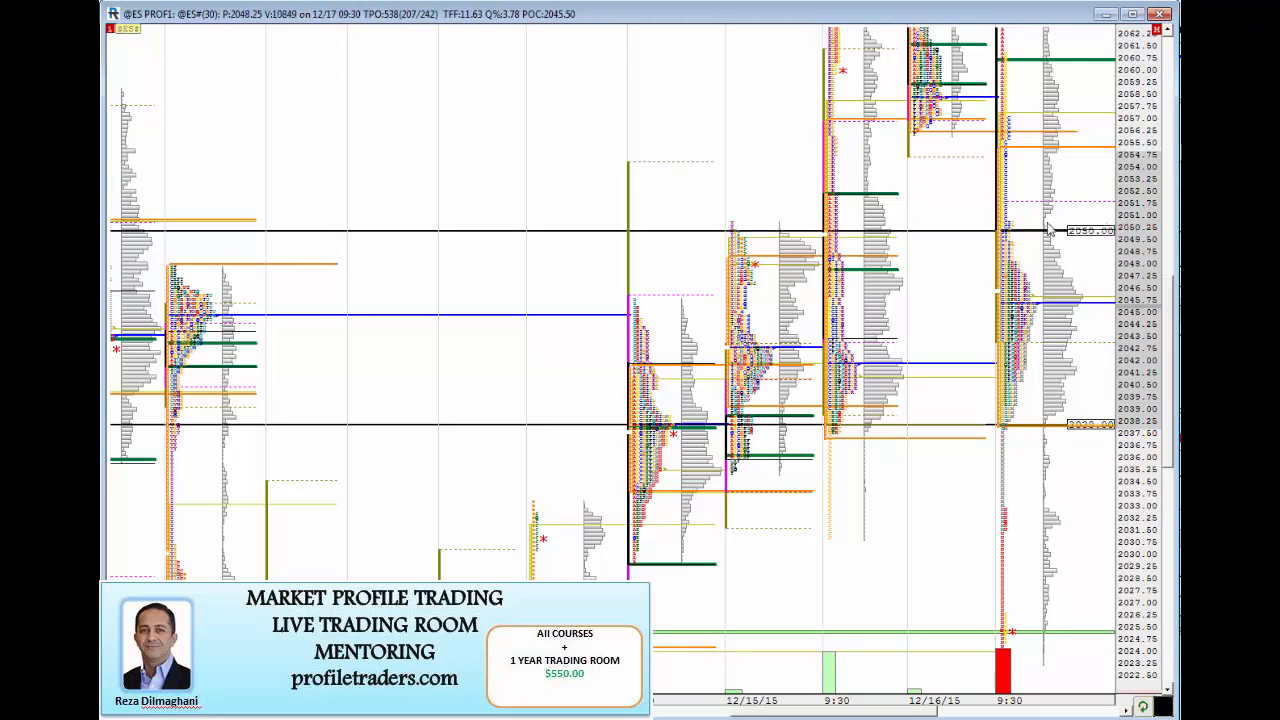
pyautogui.moveTo(1104, 244)
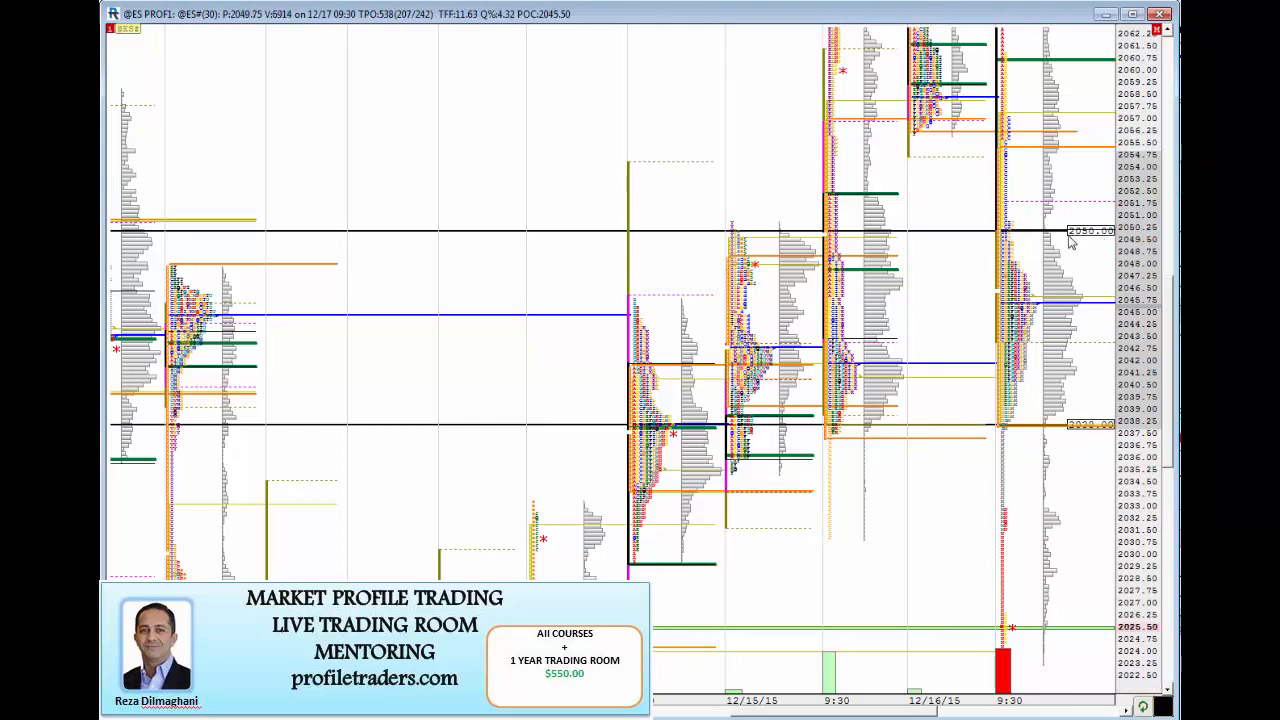
pyautogui.moveTo(1036, 208)
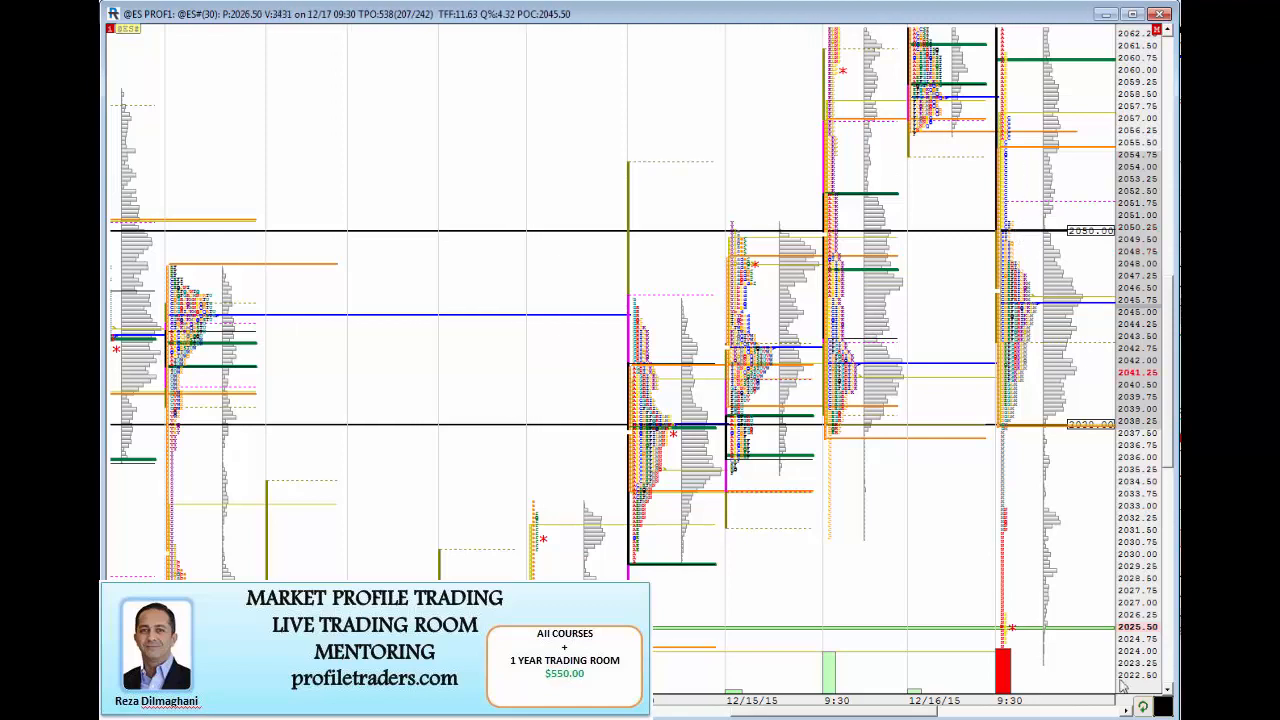
pyautogui.moveTo(964, 548)
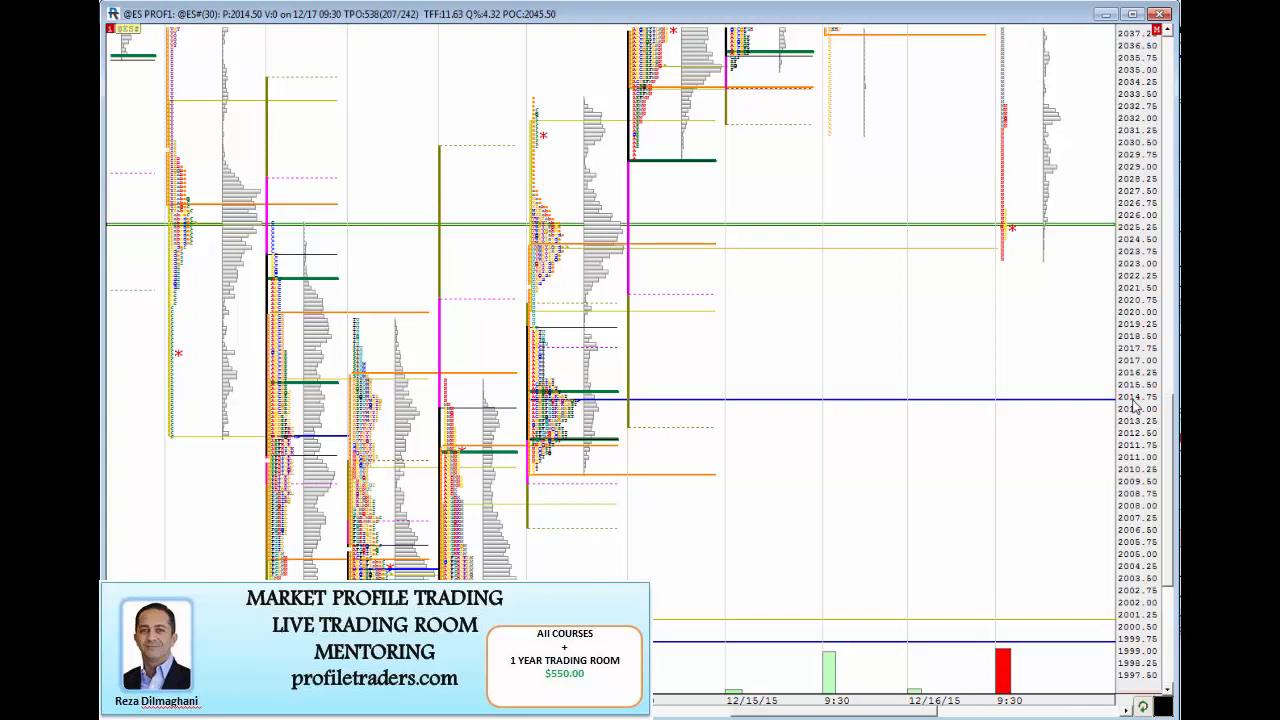
pyautogui.moveTo(1128, 650)
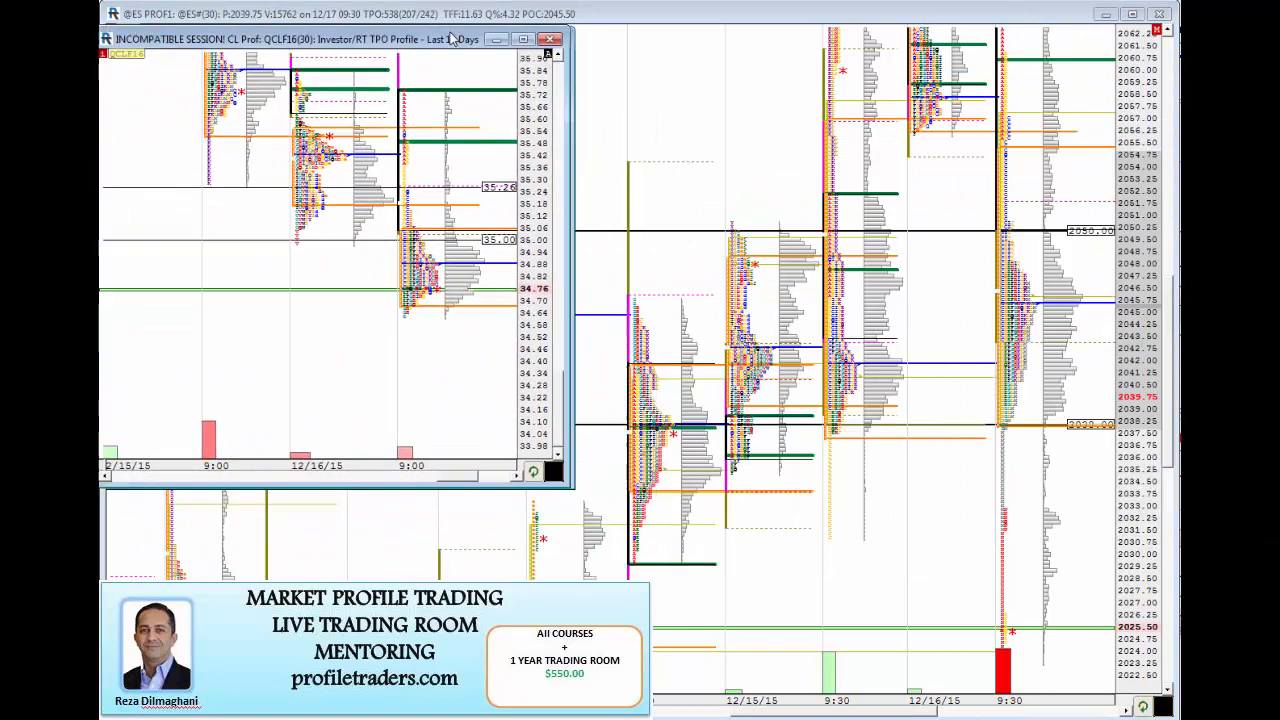
# Maximize the CL January 2016 TPO profile chart over the ES chart
pyautogui.moveTo(300, 40); pyautogui.dragTo(300, 16)
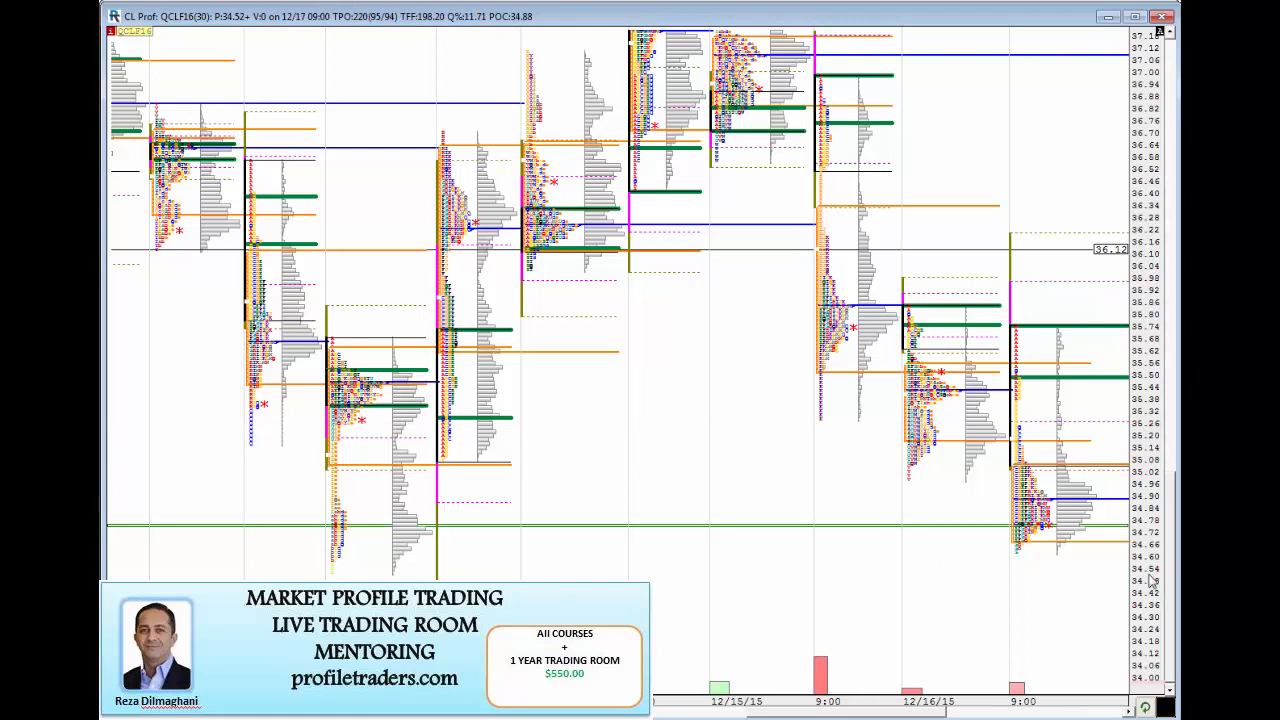
pyautogui.moveTo(1100, 584)
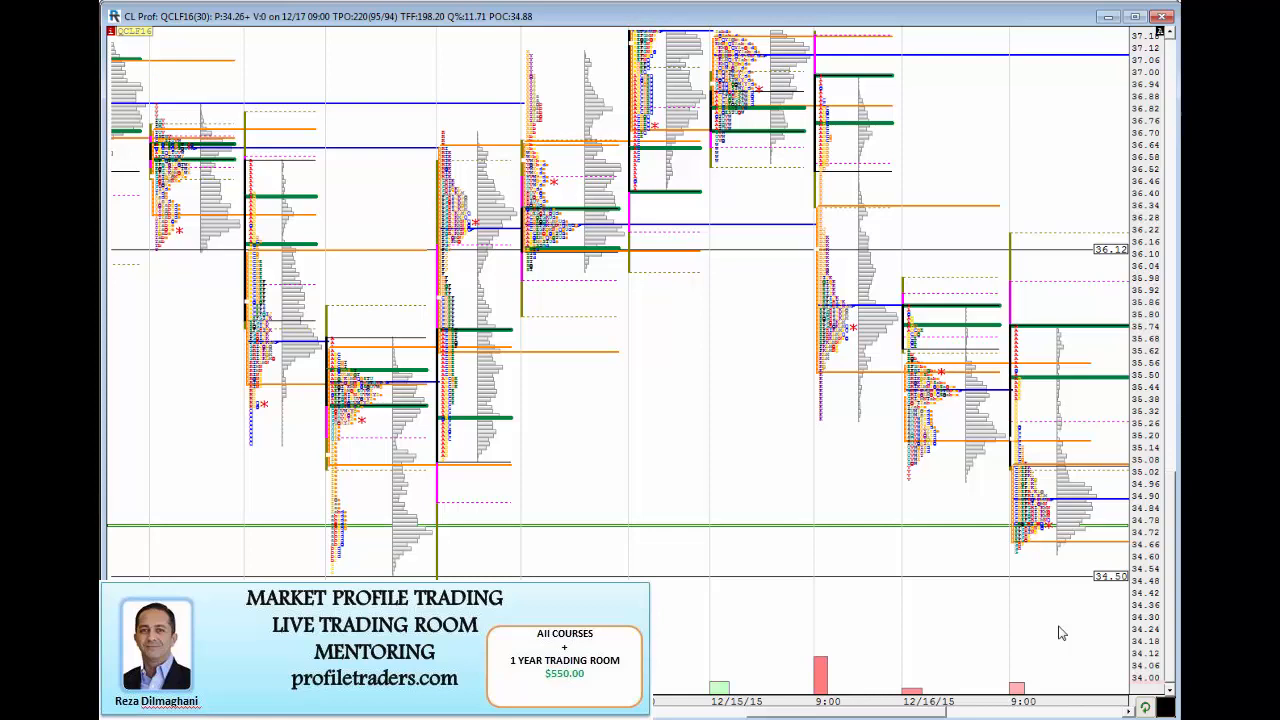
pyautogui.moveTo(1100, 558)
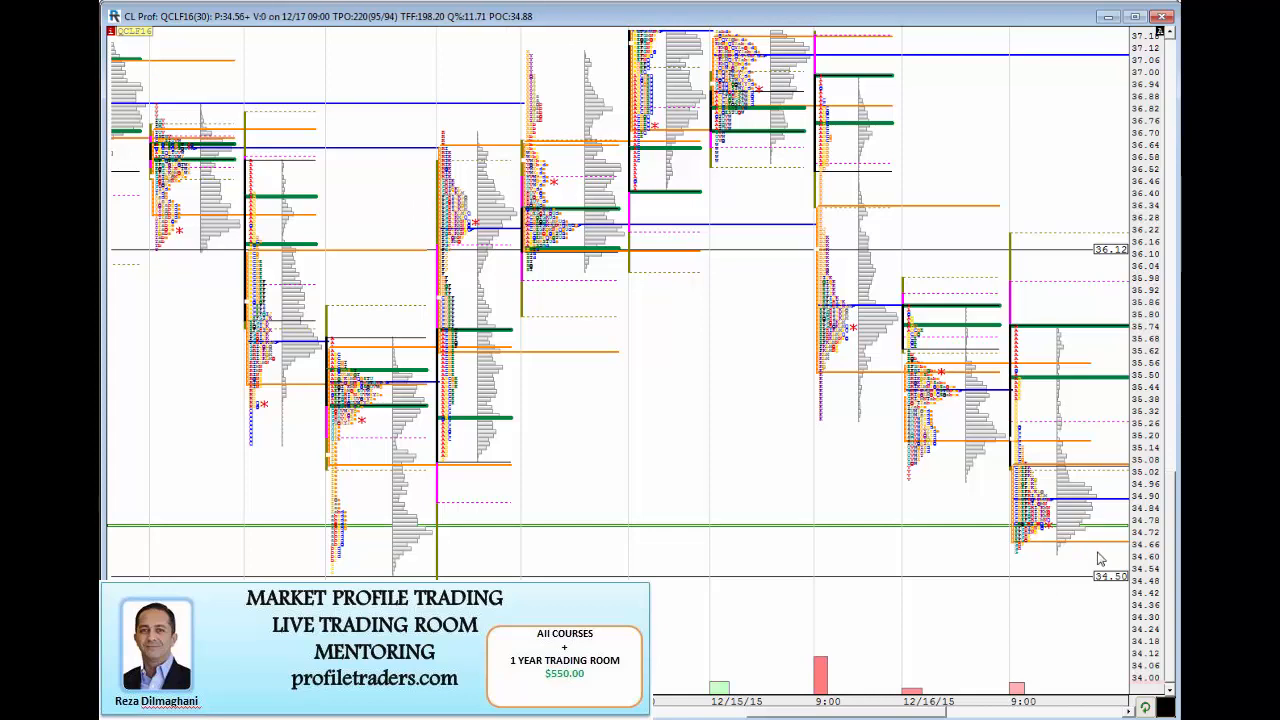
pyautogui.moveTo(1136, 458)
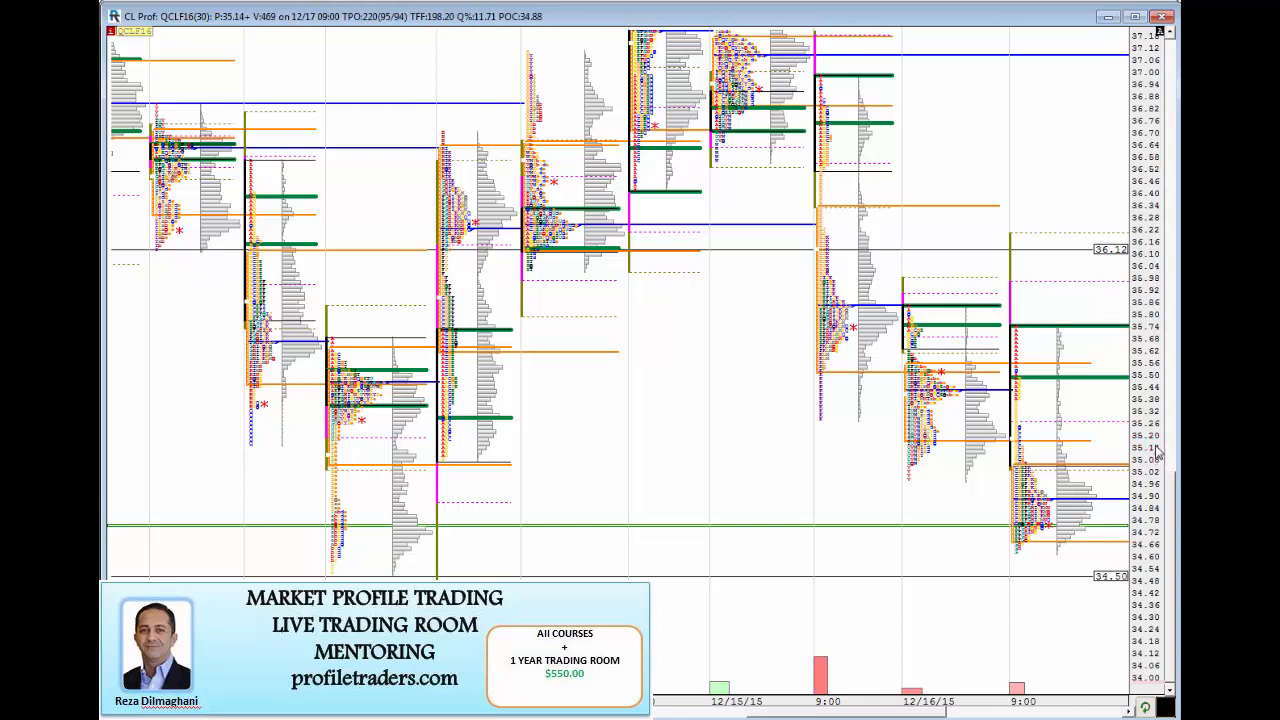
pyautogui.moveTo(1156, 448)
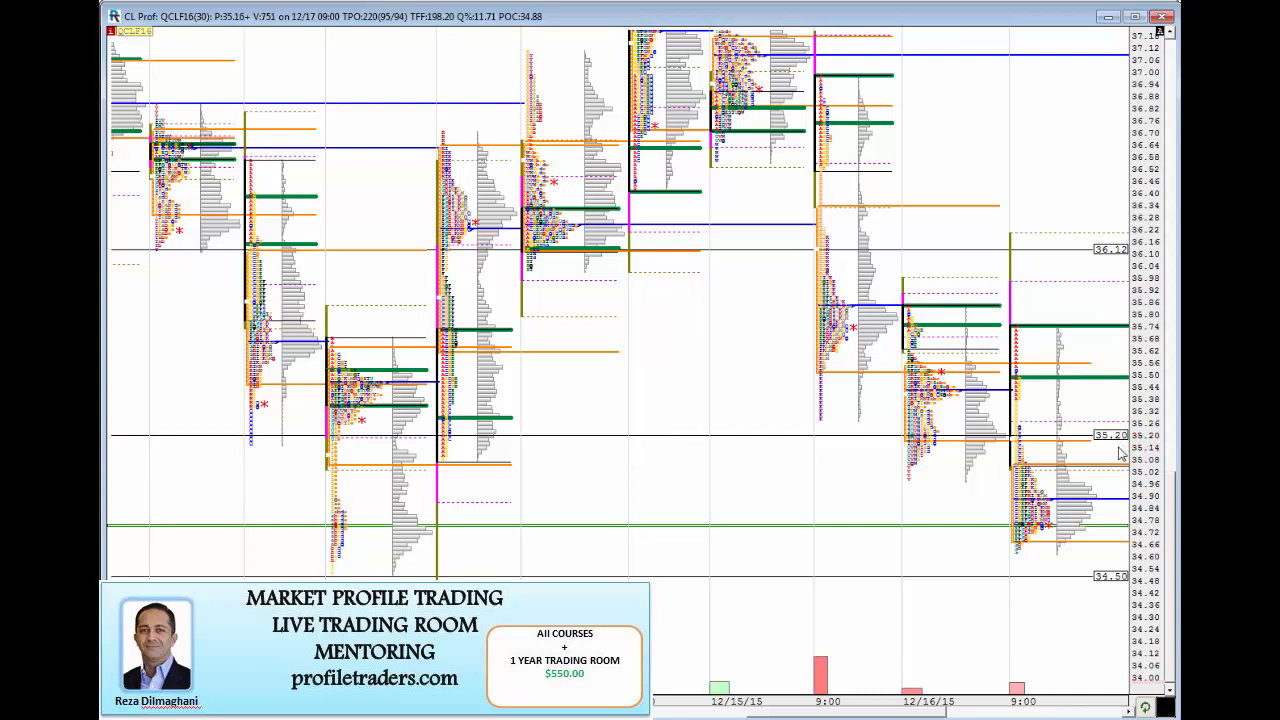
pyautogui.moveTo(1108, 476)
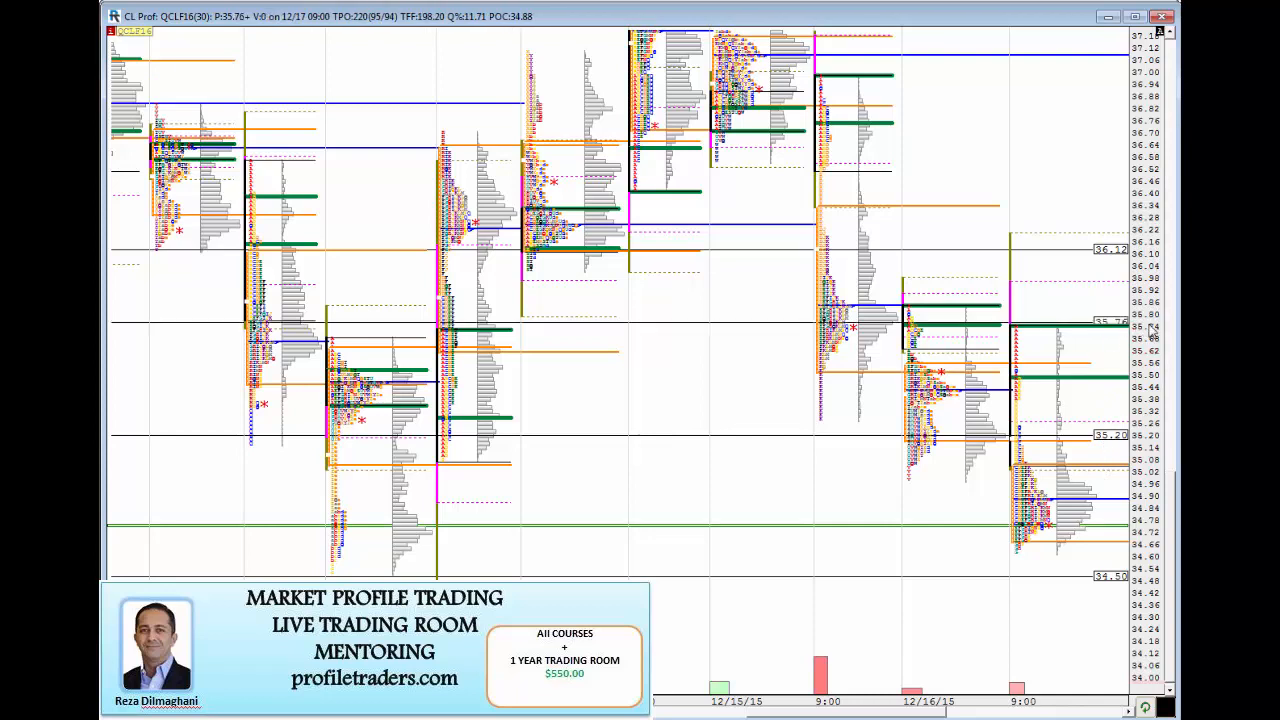
pyautogui.moveTo(1124, 236)
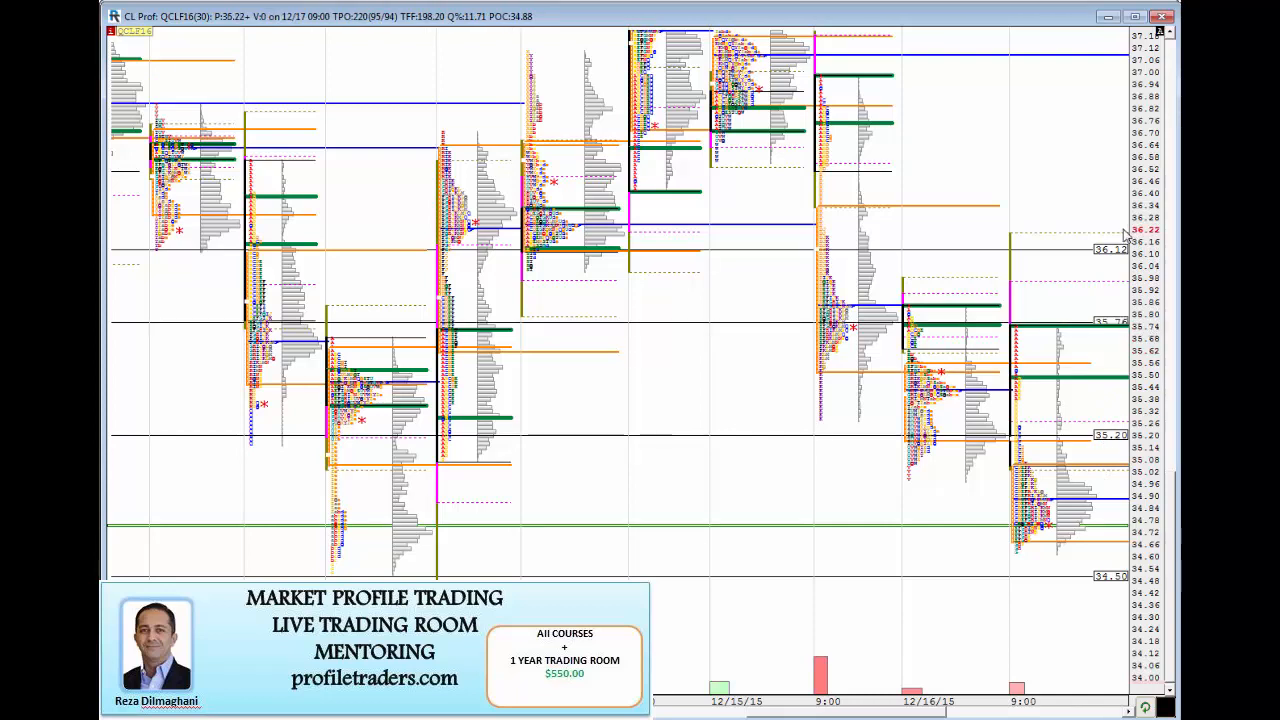
pyautogui.moveTo(1112, 284)
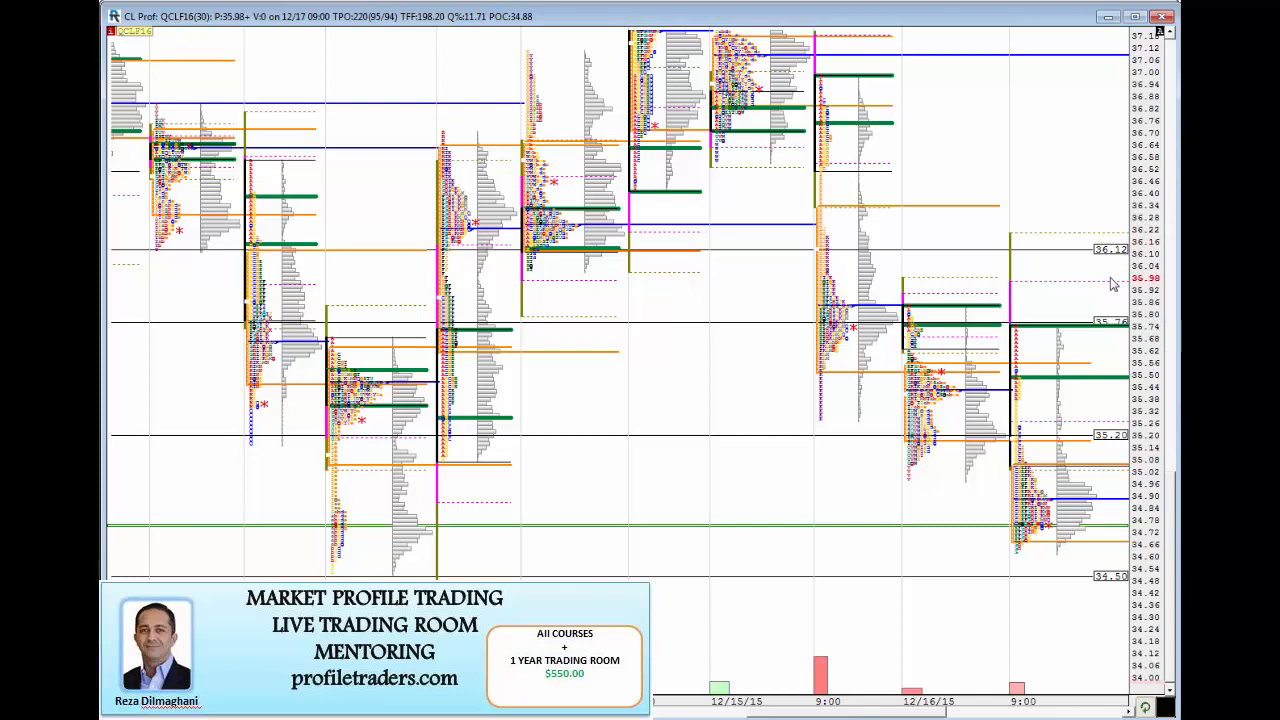